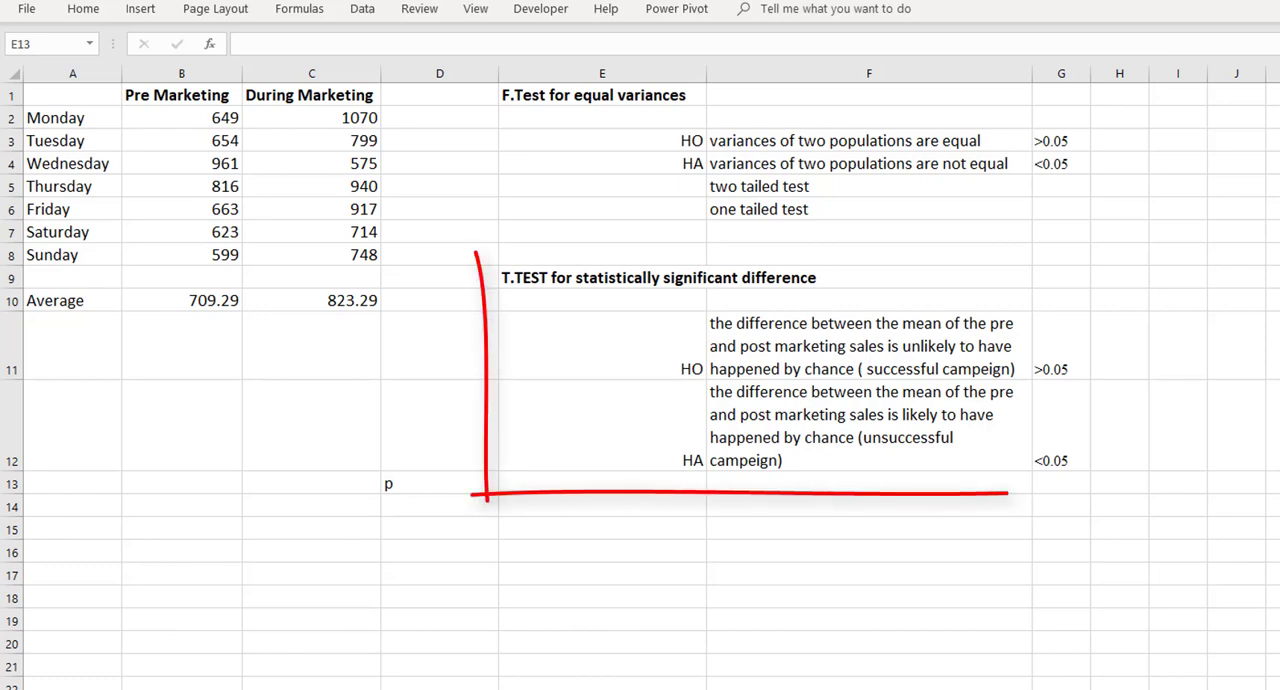
Start a =T.TEST( formula in E13 beside the p label and review its arguments
left_click_drag(476, 258, 1090, 496)
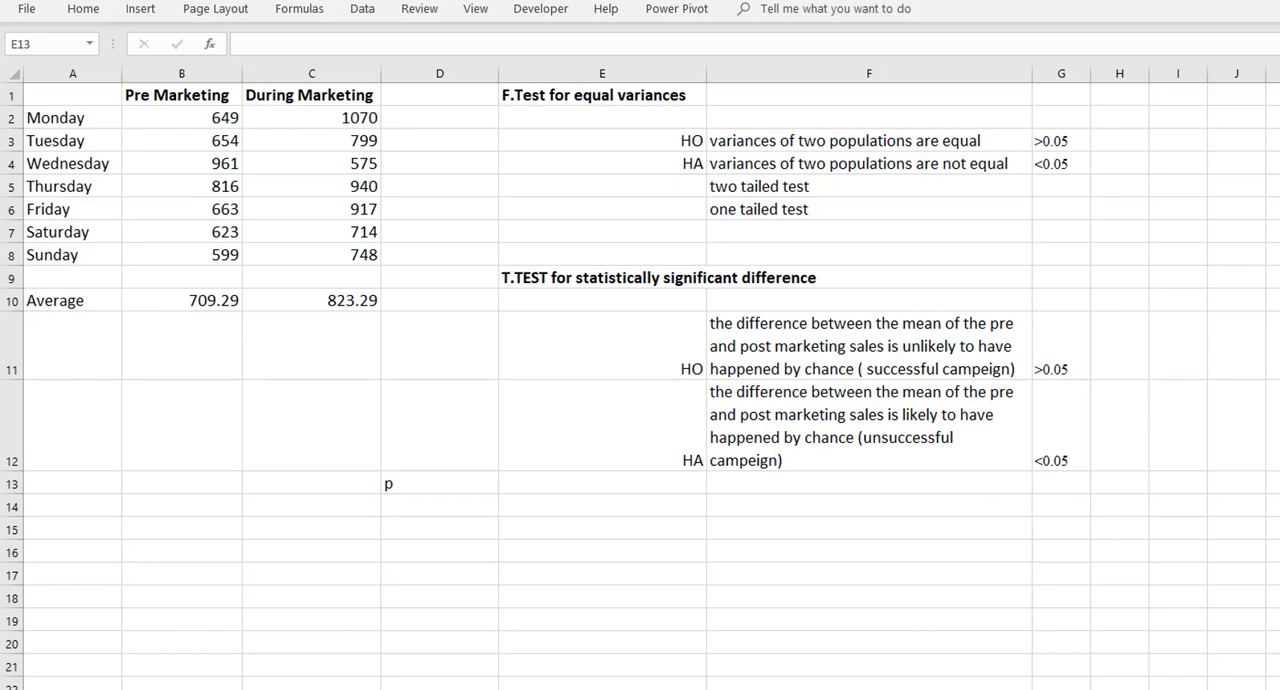
mouse_move(596, 482)
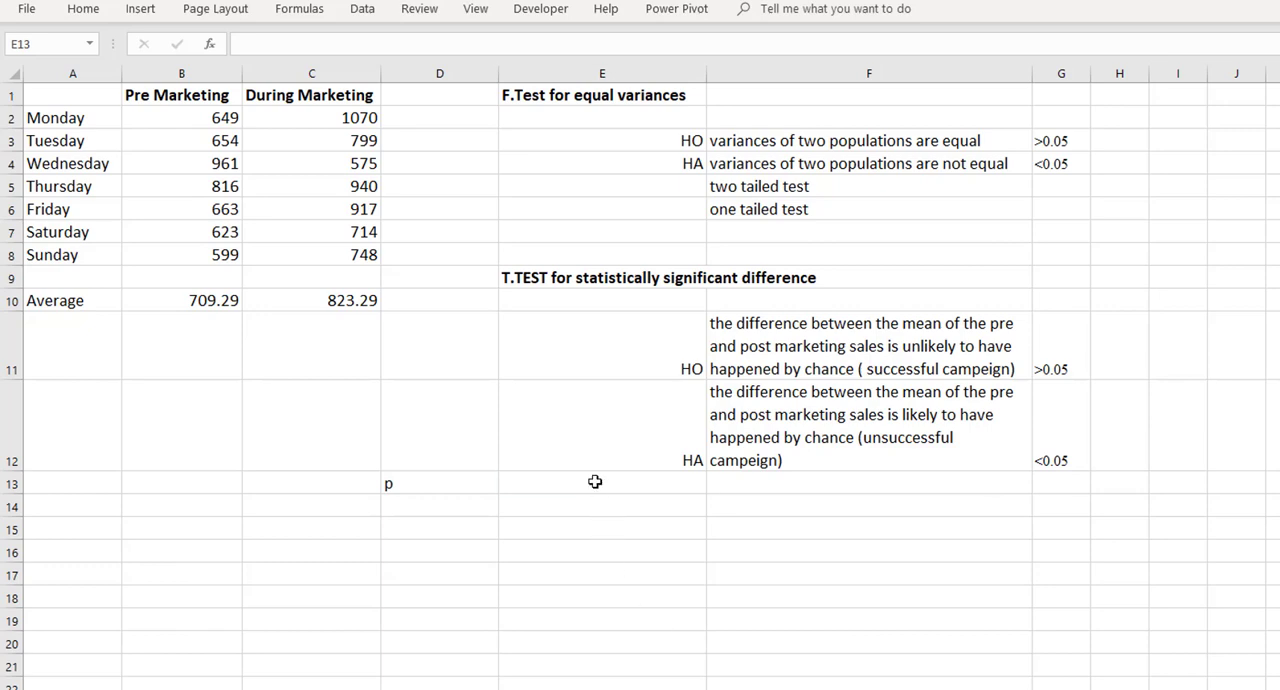
type("=t.t")
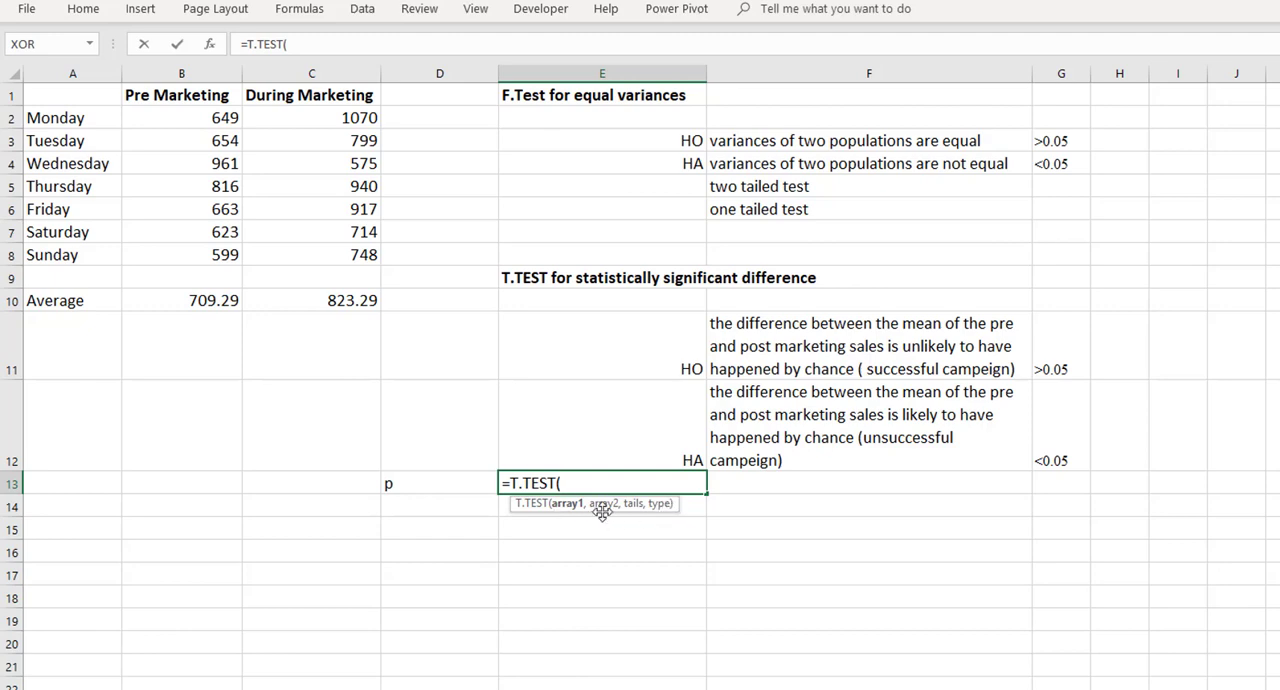
mouse_move(188, 120)
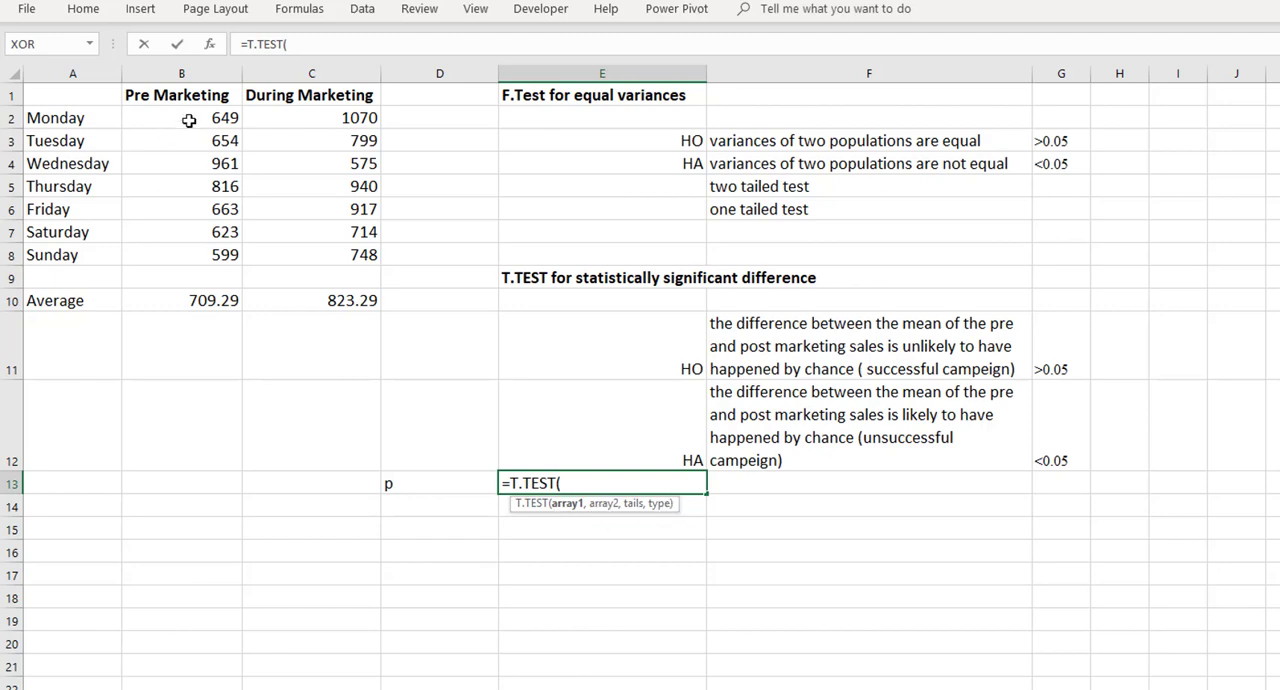
mouse_move(284, 224)
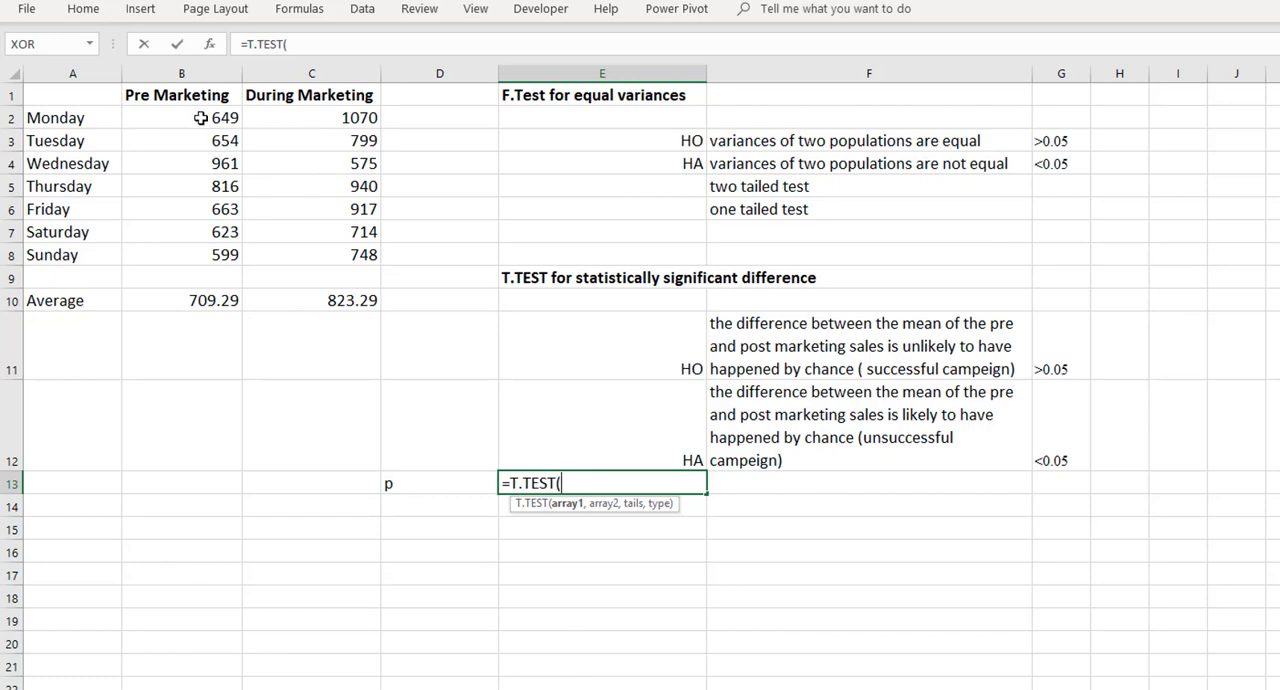
mouse_move(352, 214)
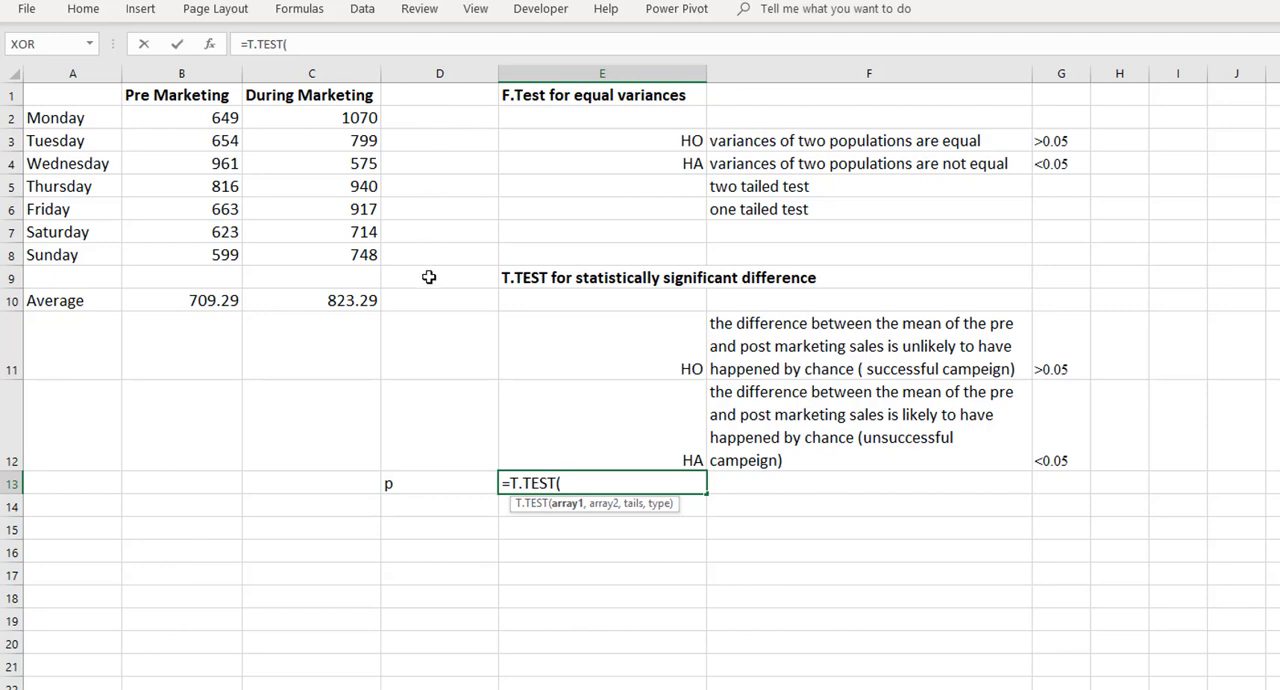
mouse_move(444, 114)
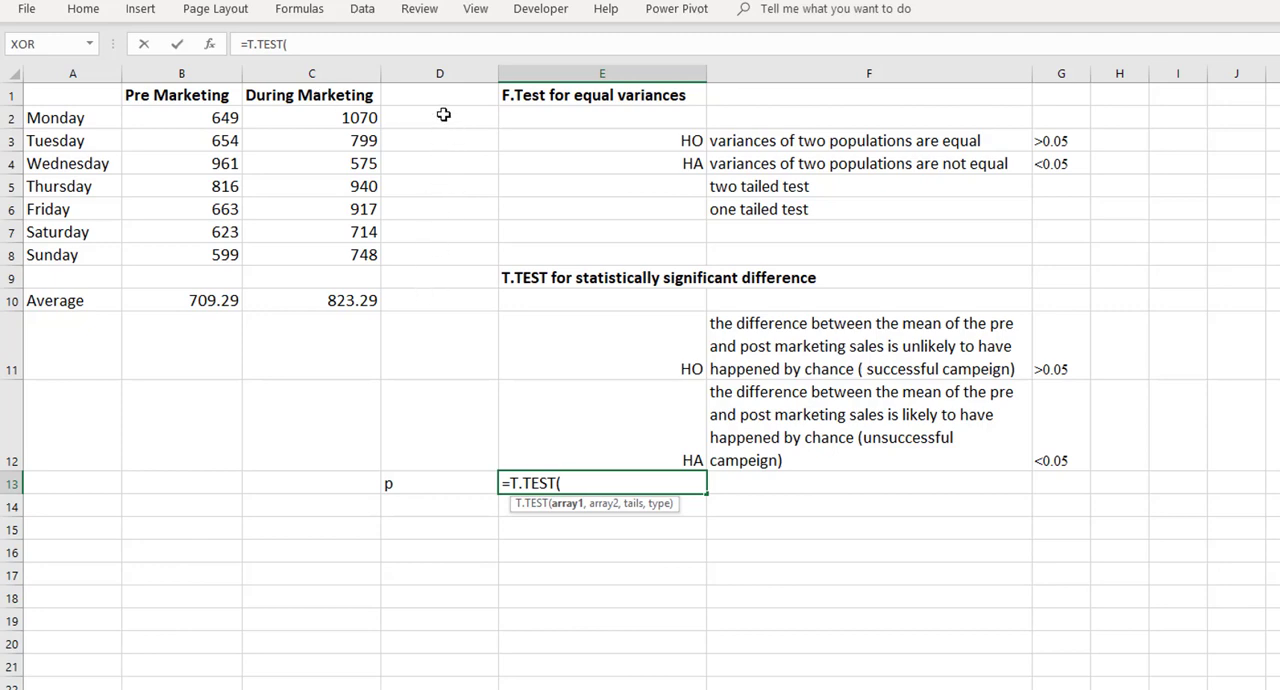
mouse_move(412, 292)
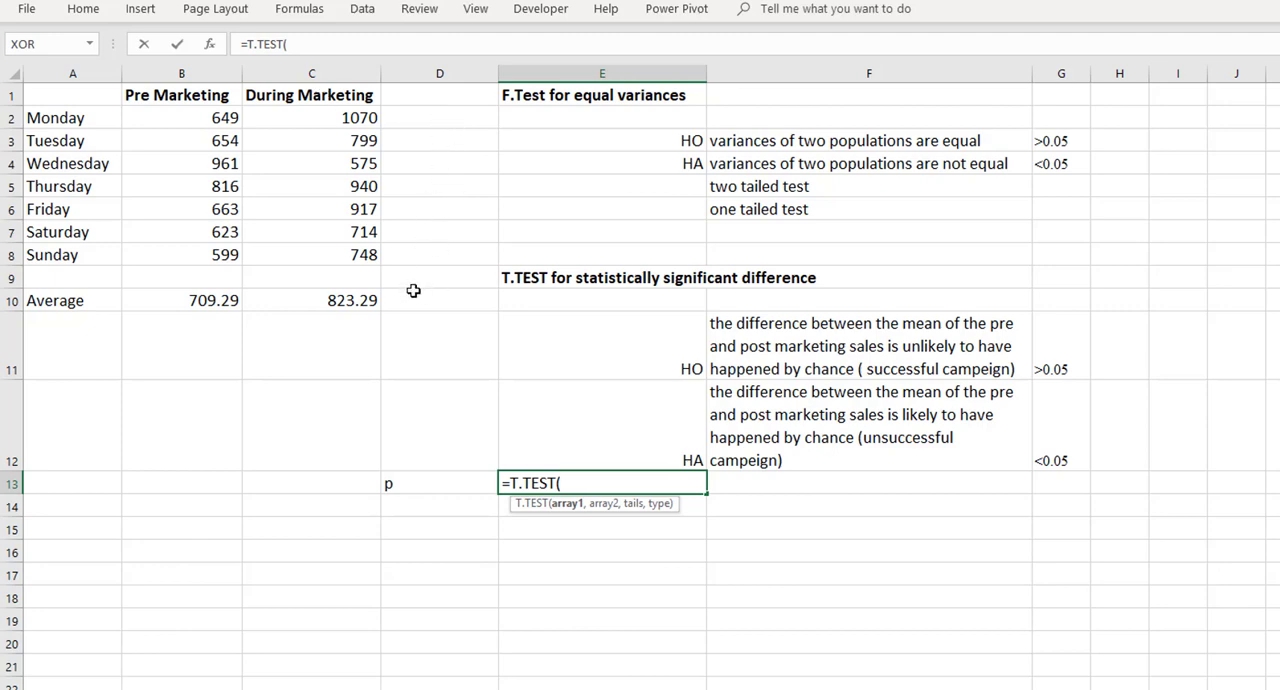
mouse_move(424, 296)
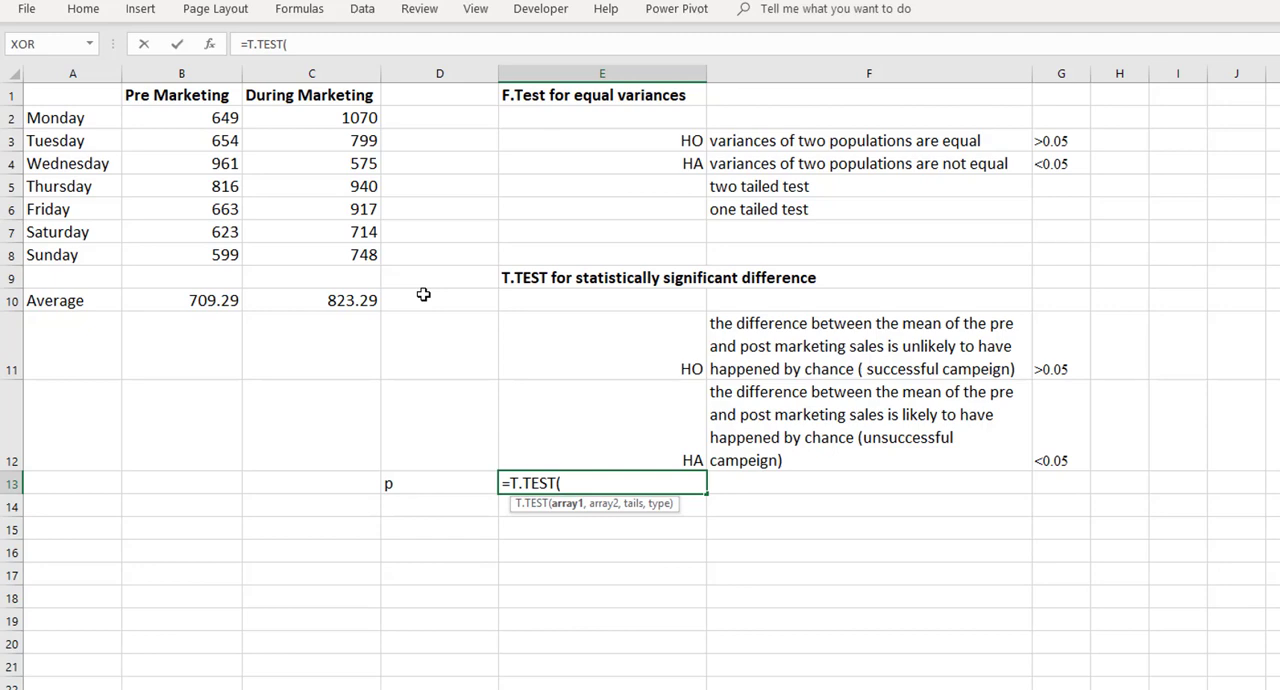
mouse_move(712, 468)
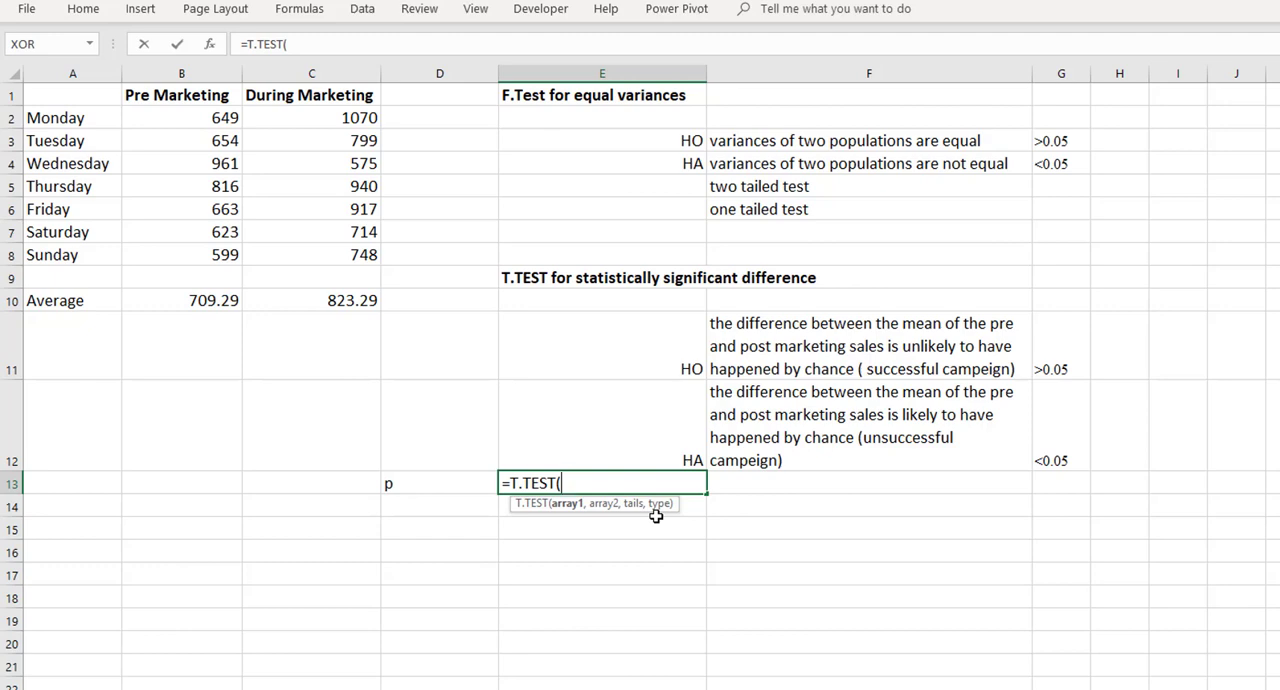
mouse_move(650, 540)
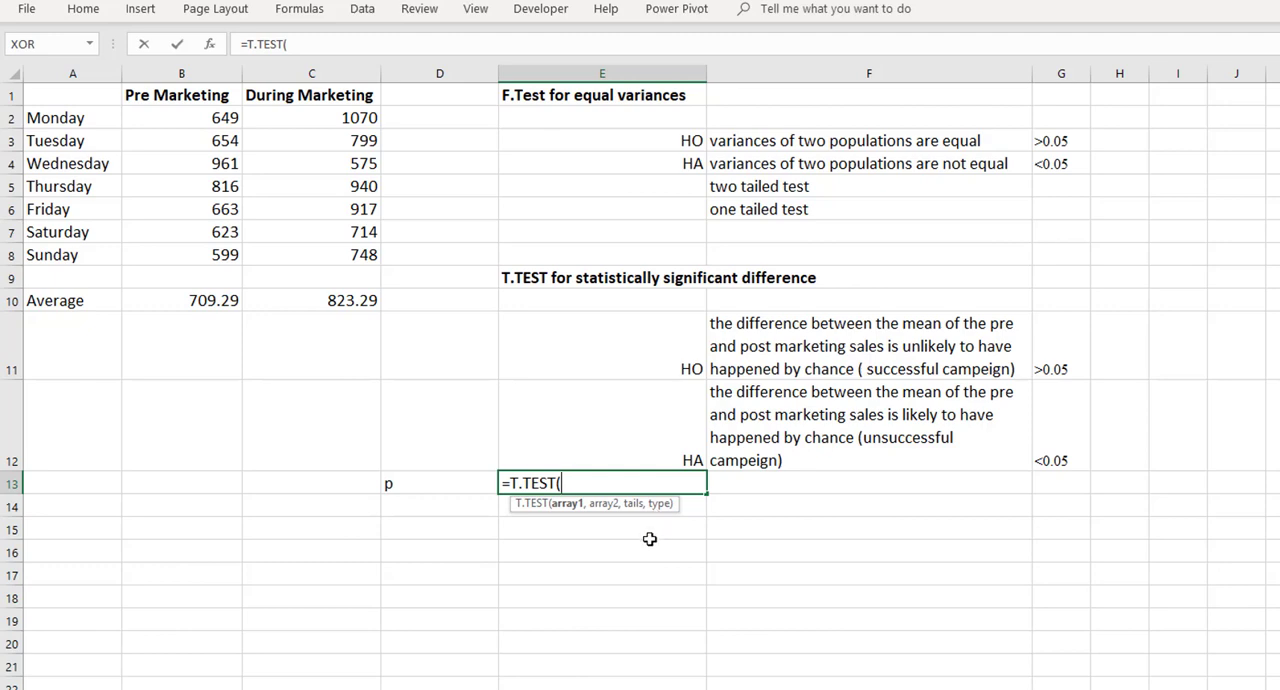
Enter =F.TEST in E5 comparing Pre and During Marketing sales, giving 0.592080362
key("Escape")
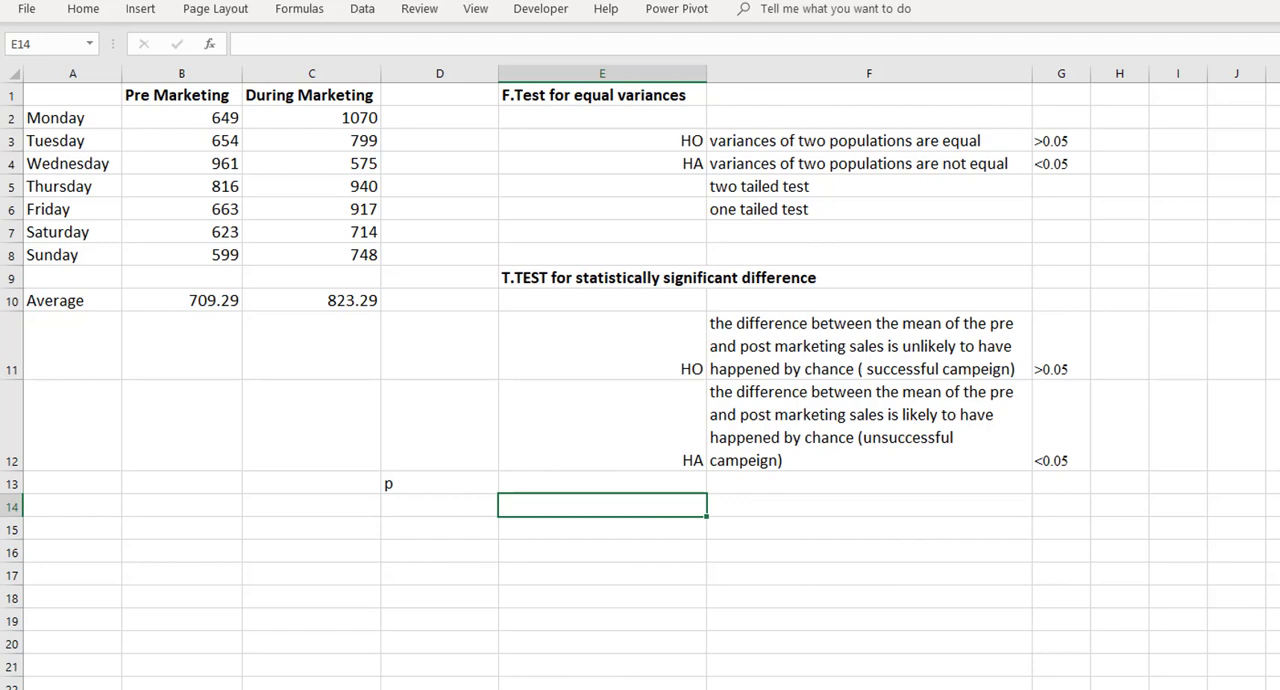
mouse_move(1188, 168)
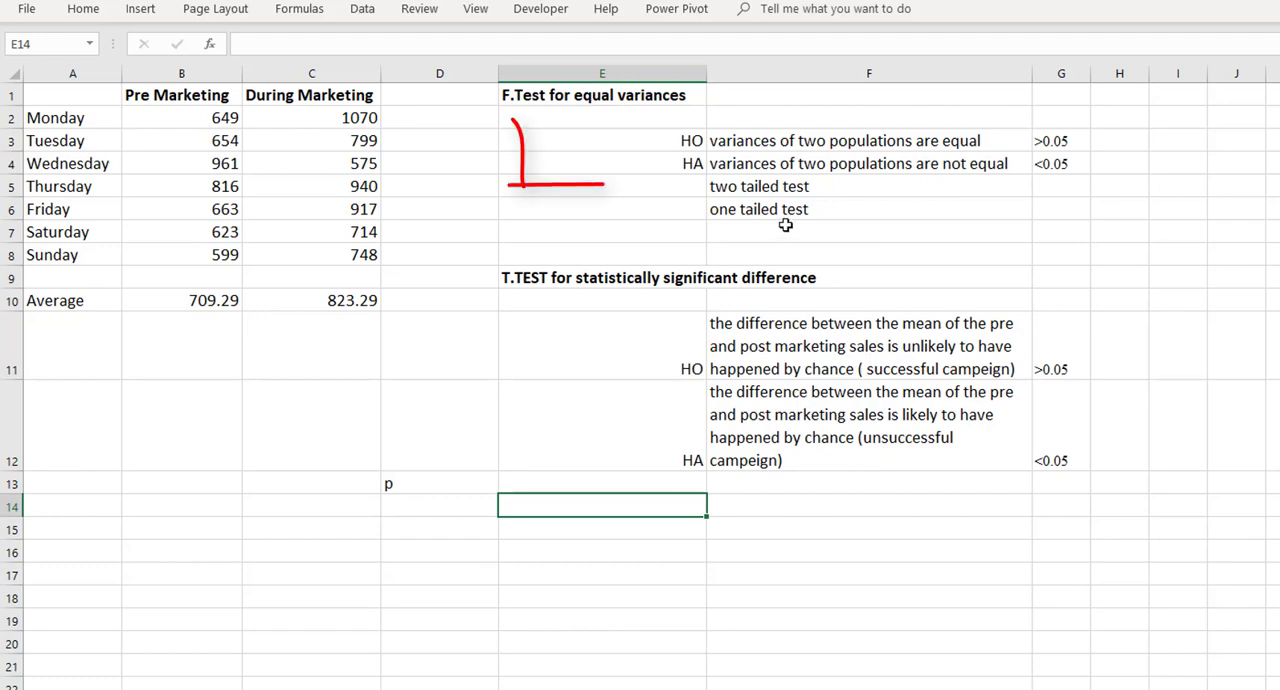
left_click_drag(510, 130, 1120, 186)
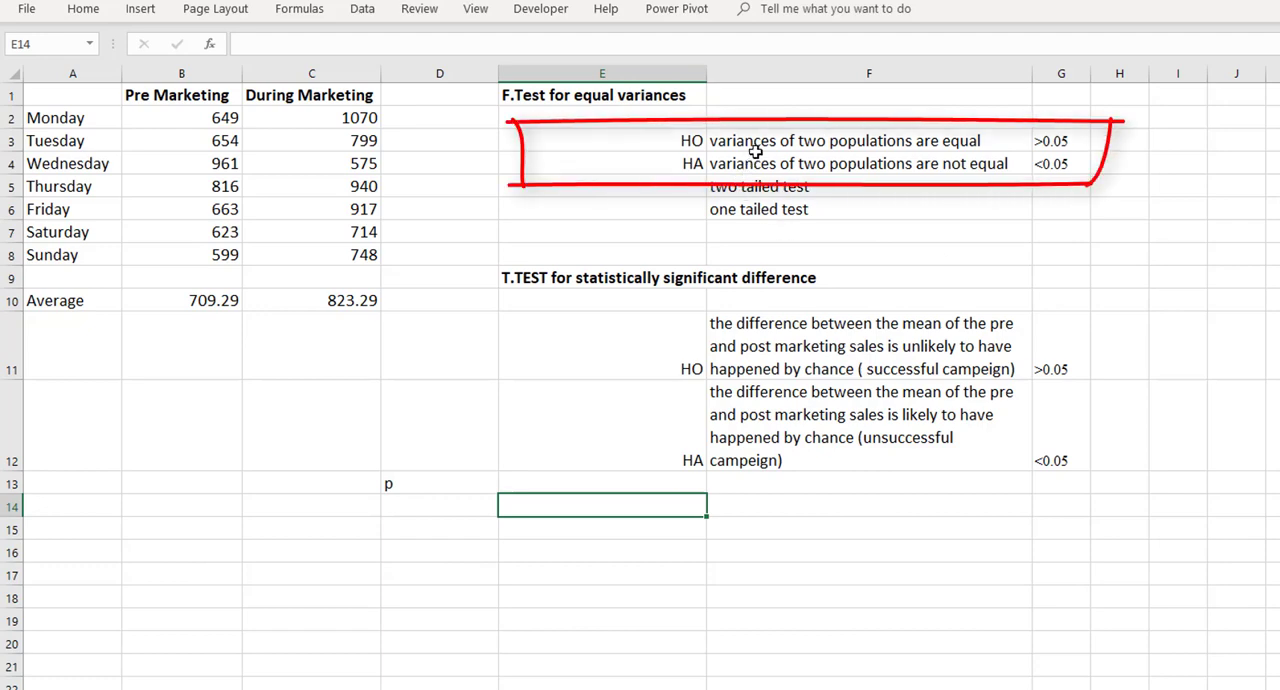
mouse_move(1052, 166)
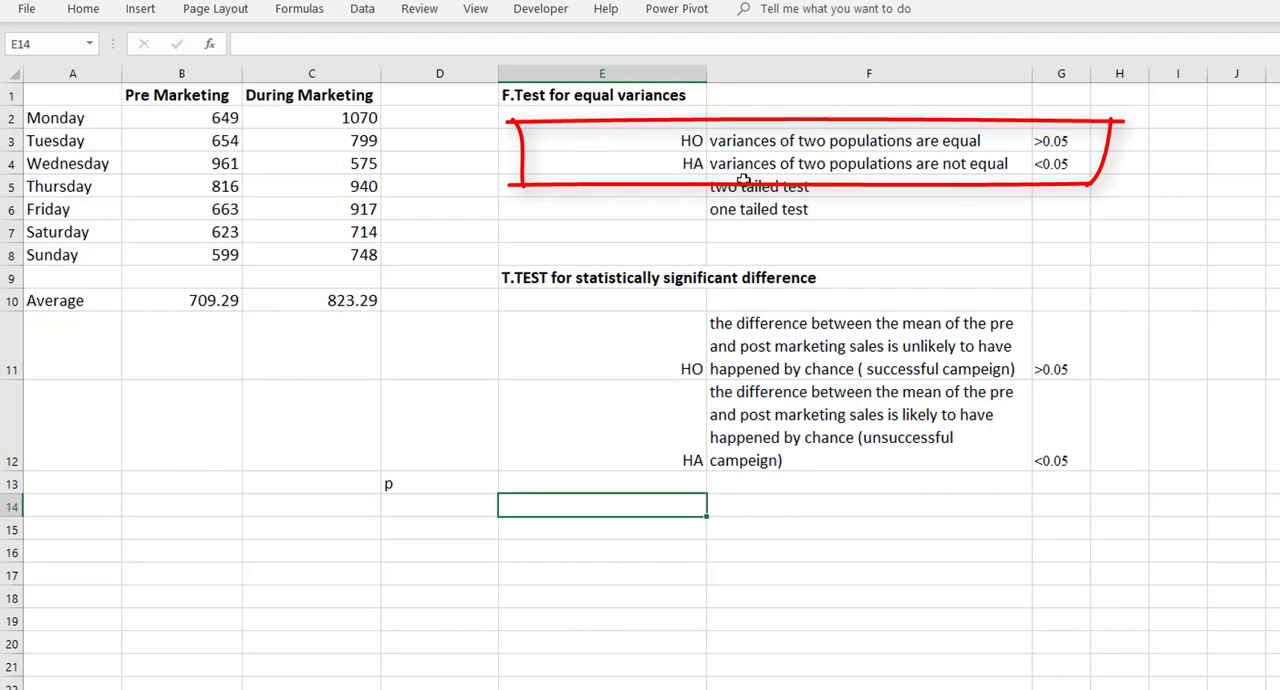
mouse_move(790, 184)
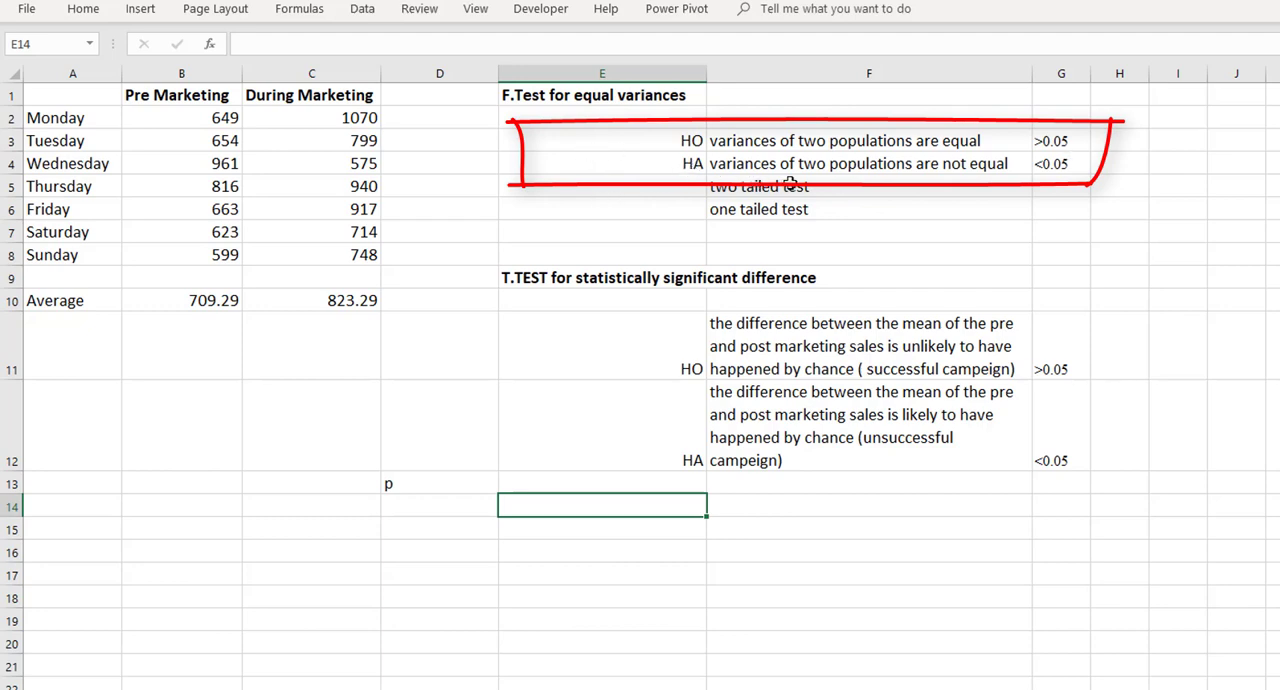
mouse_move(696, 200)
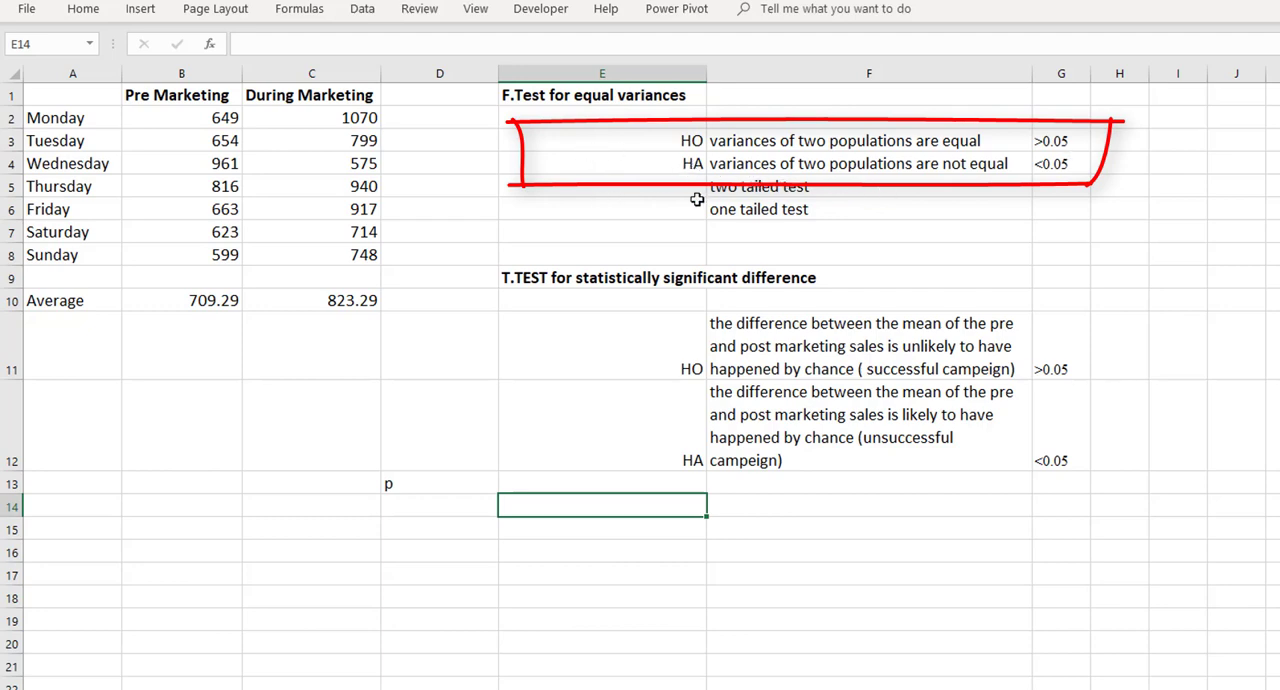
left_click(600, 186)
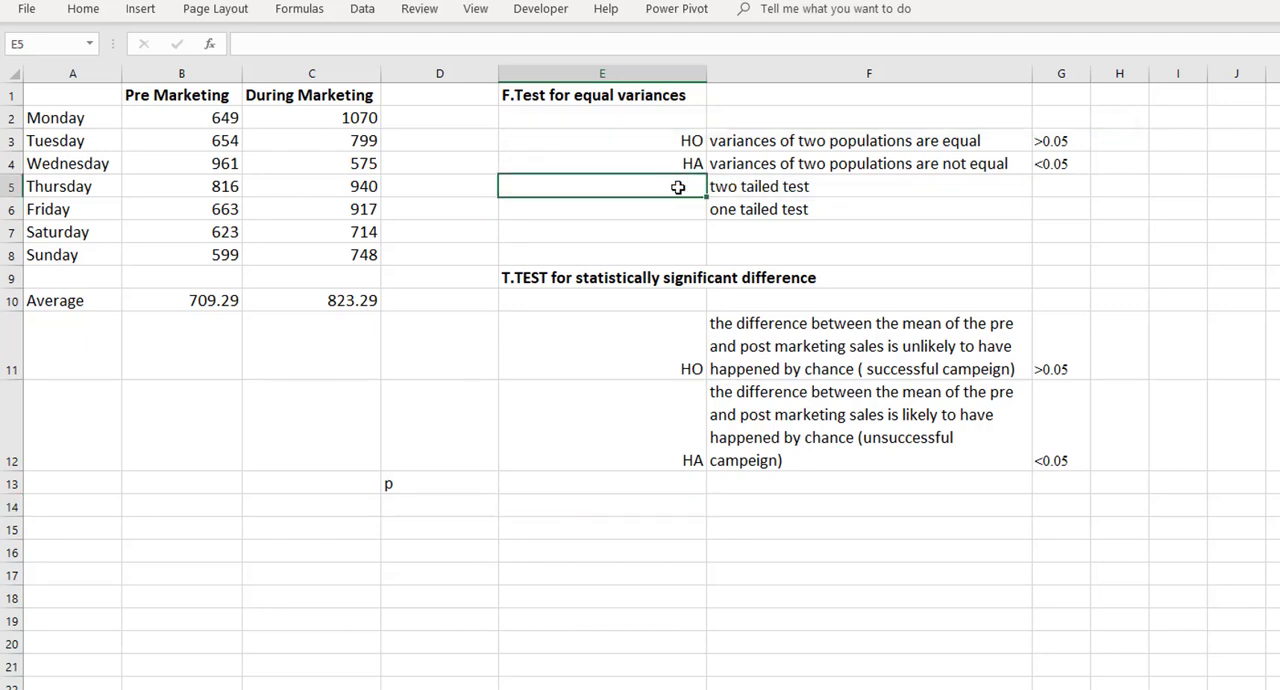
type("=f.")
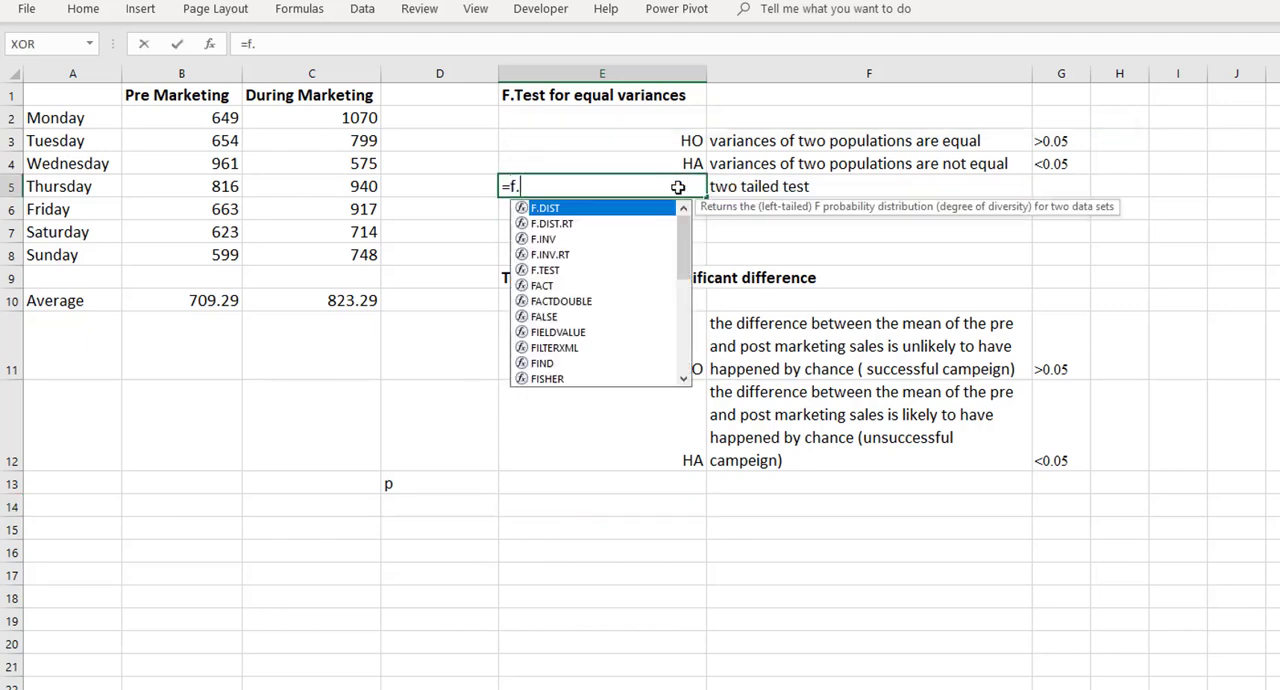
type("t")
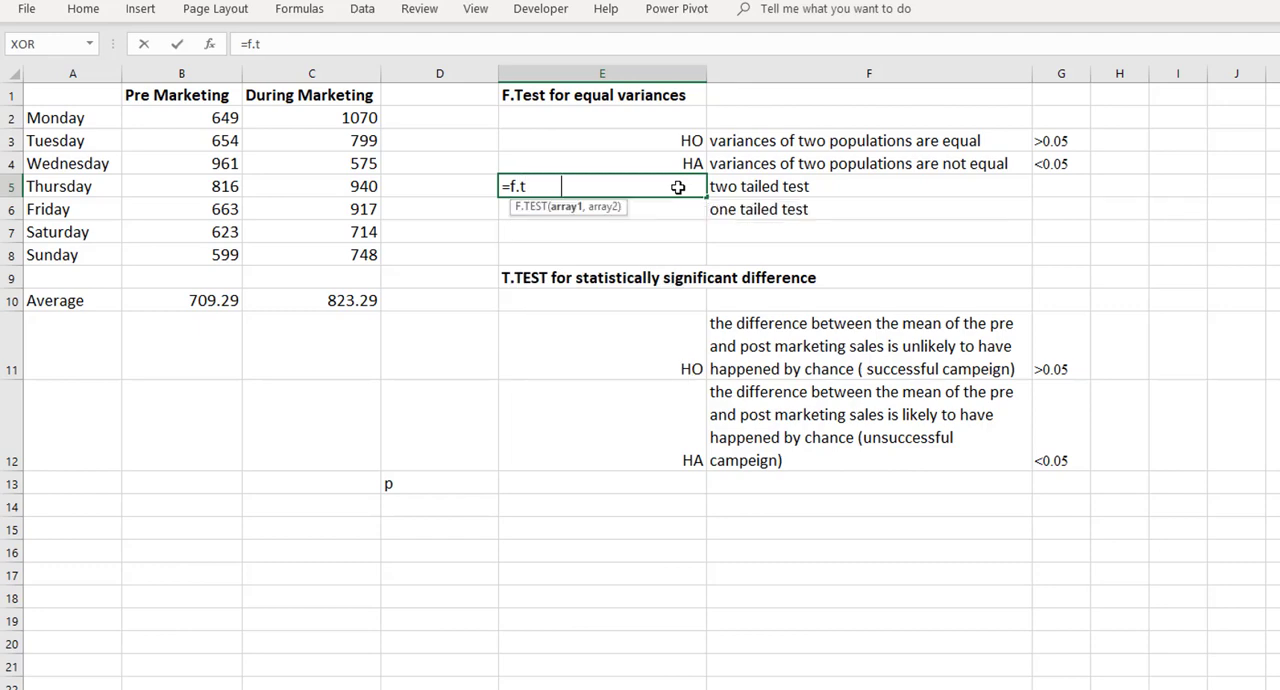
type("EST(")
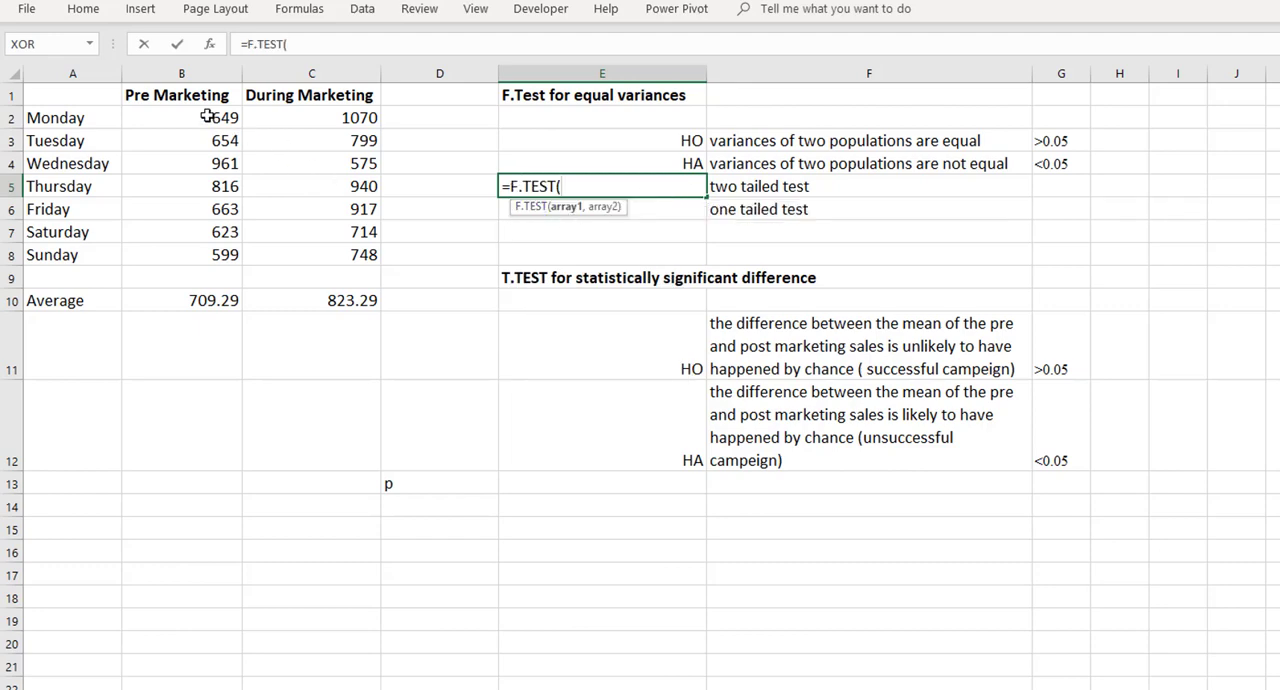
left_click_drag(180, 116, 180, 254)
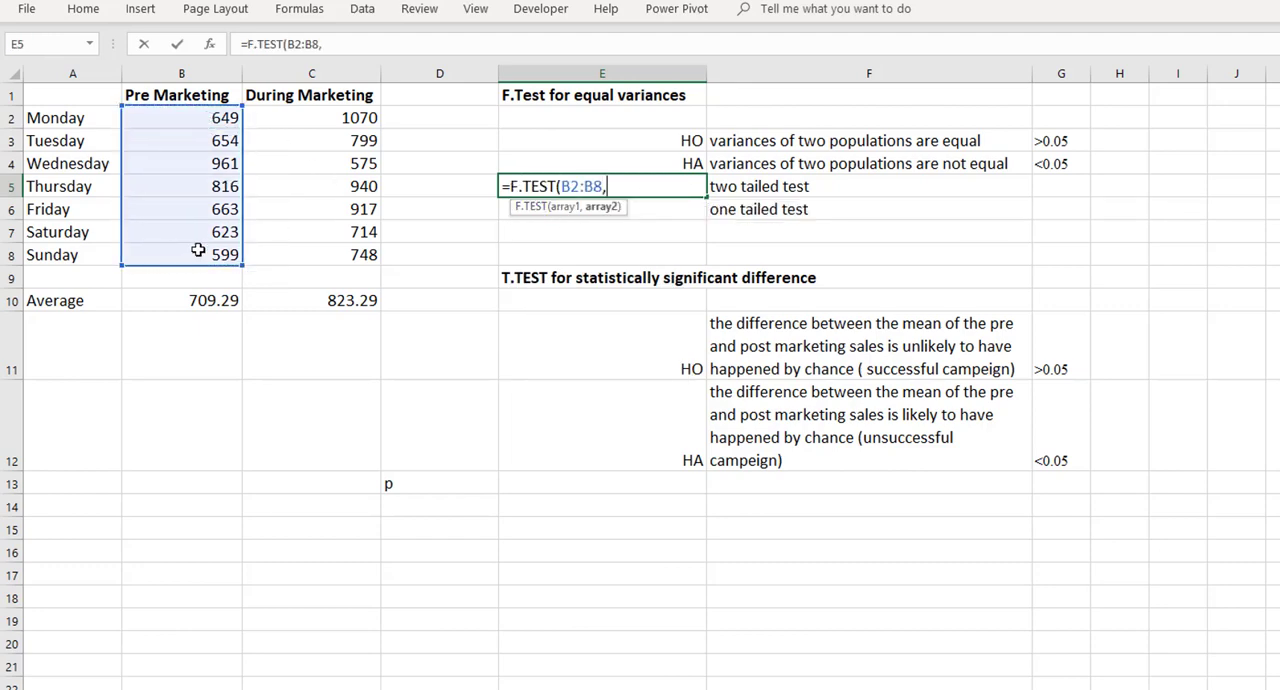
left_click_drag(312, 116, 312, 254)
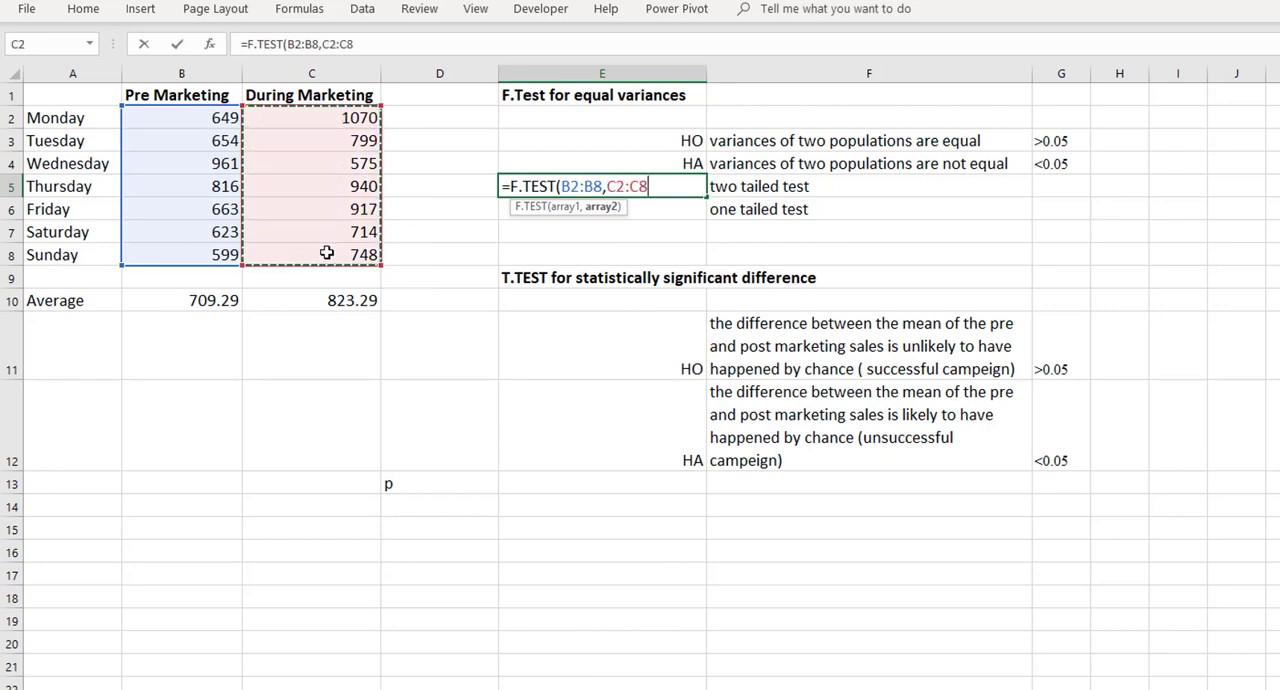
key("enter")
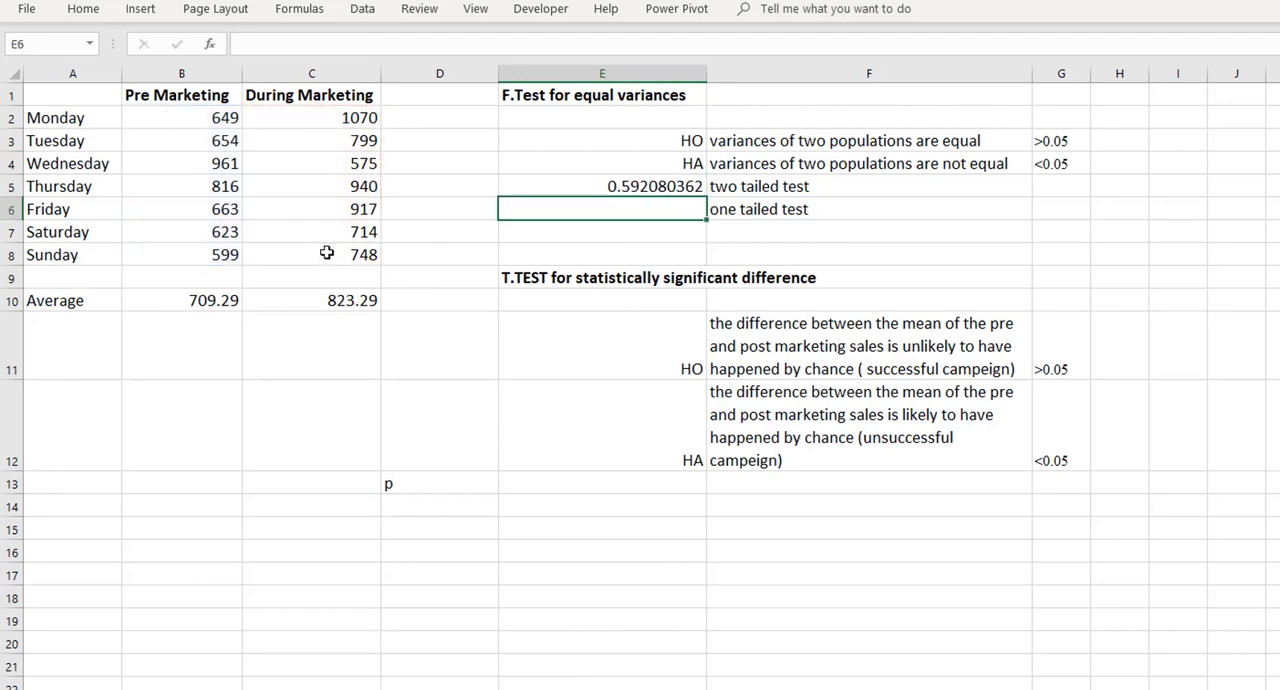
Compute the one-tailed F-test value in E6 as =1-E5, giving 0.407919638
left_click(600, 186)
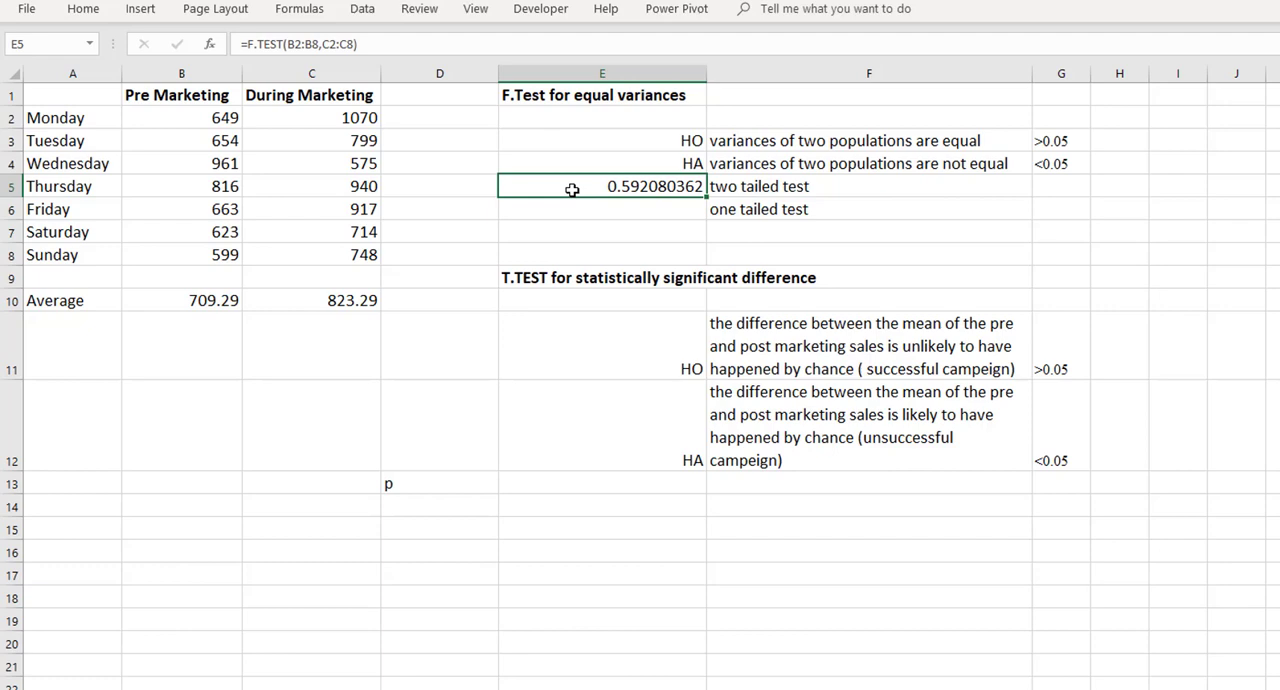
left_click(600, 208)
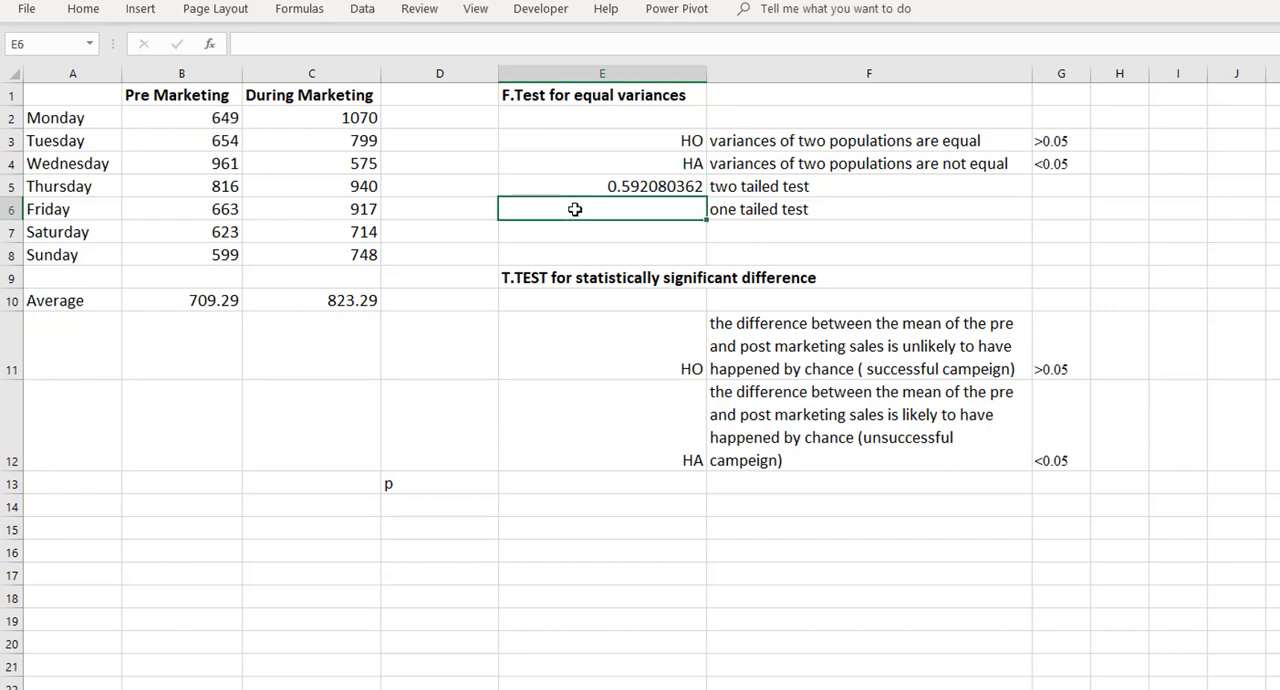
type("=1")
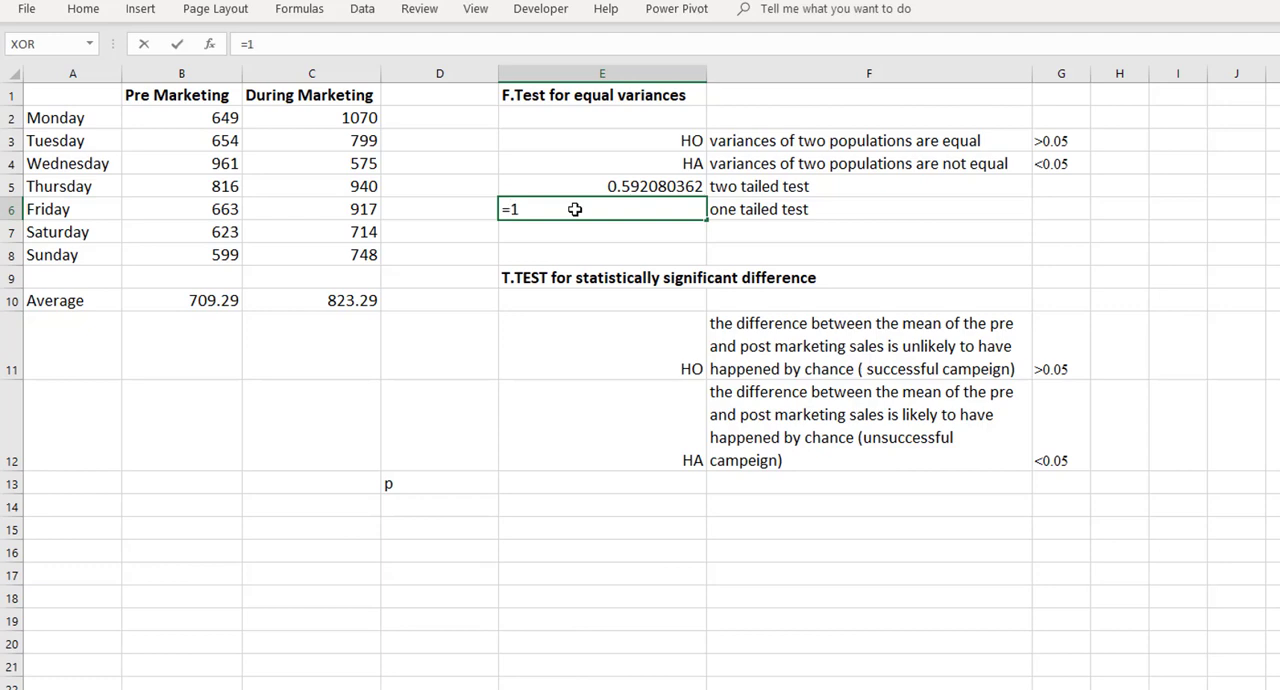
left_click(600, 186)
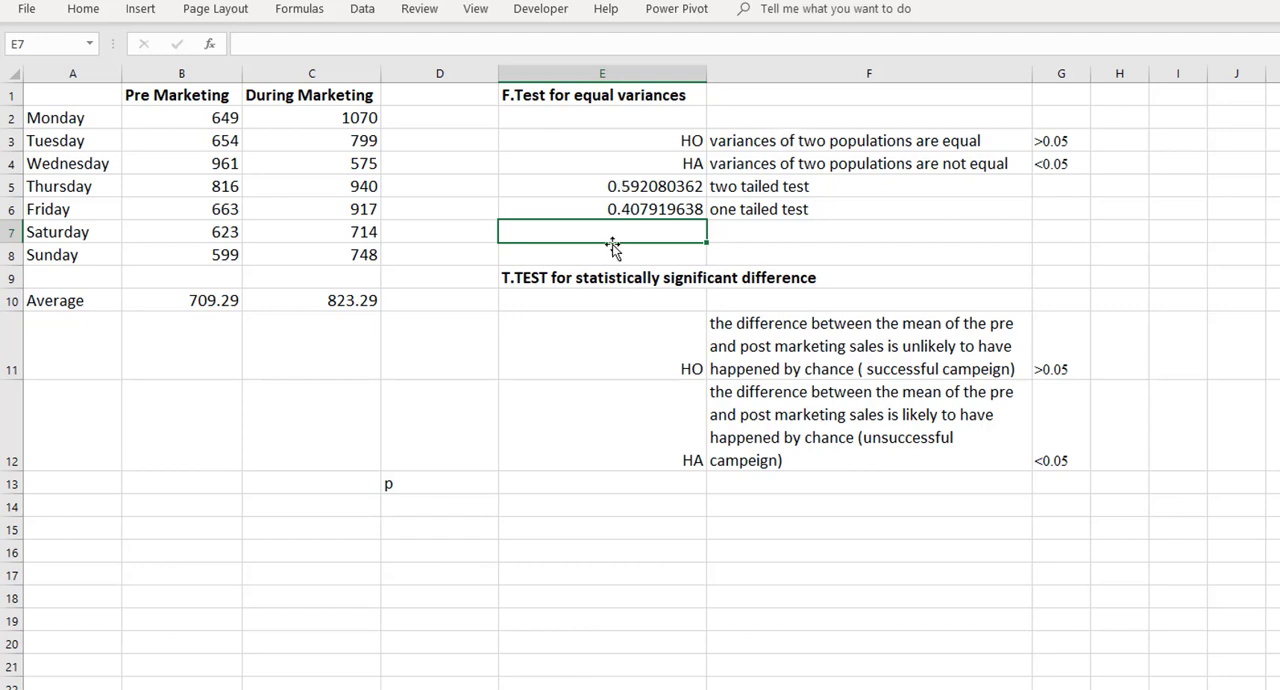
mouse_move(604, 250)
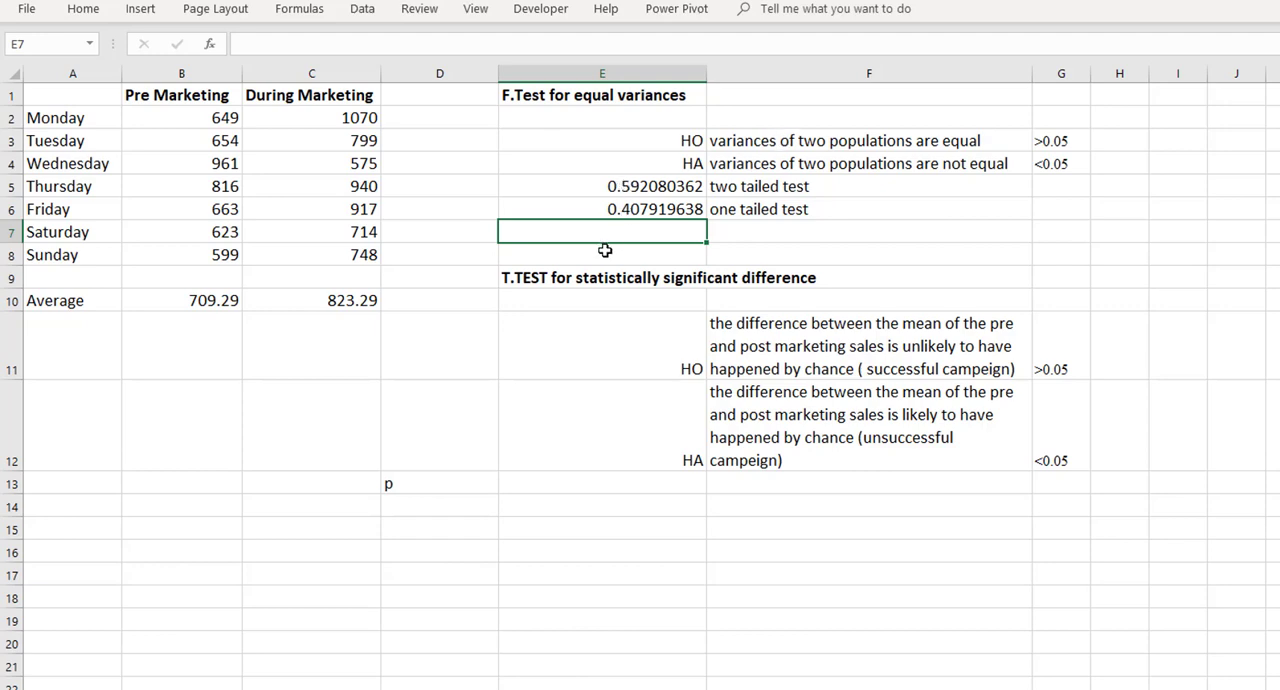
mouse_move(592, 186)
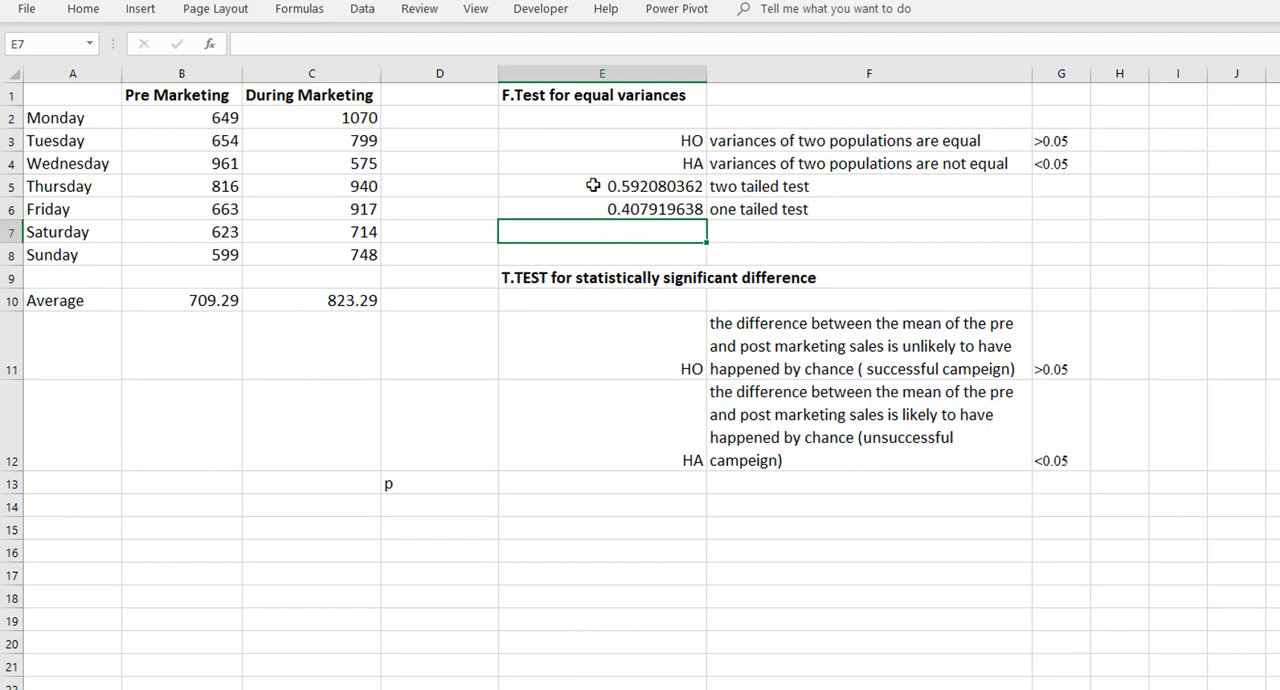
left_click(600, 186)
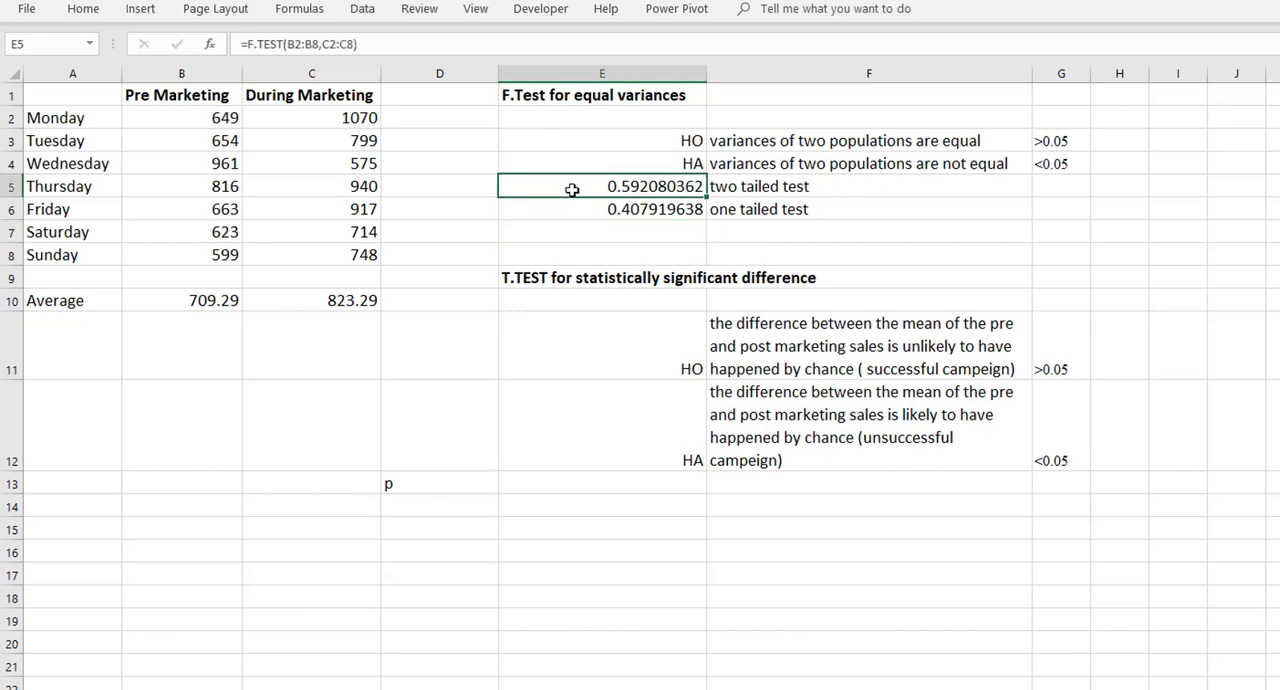
mouse_move(1068, 144)
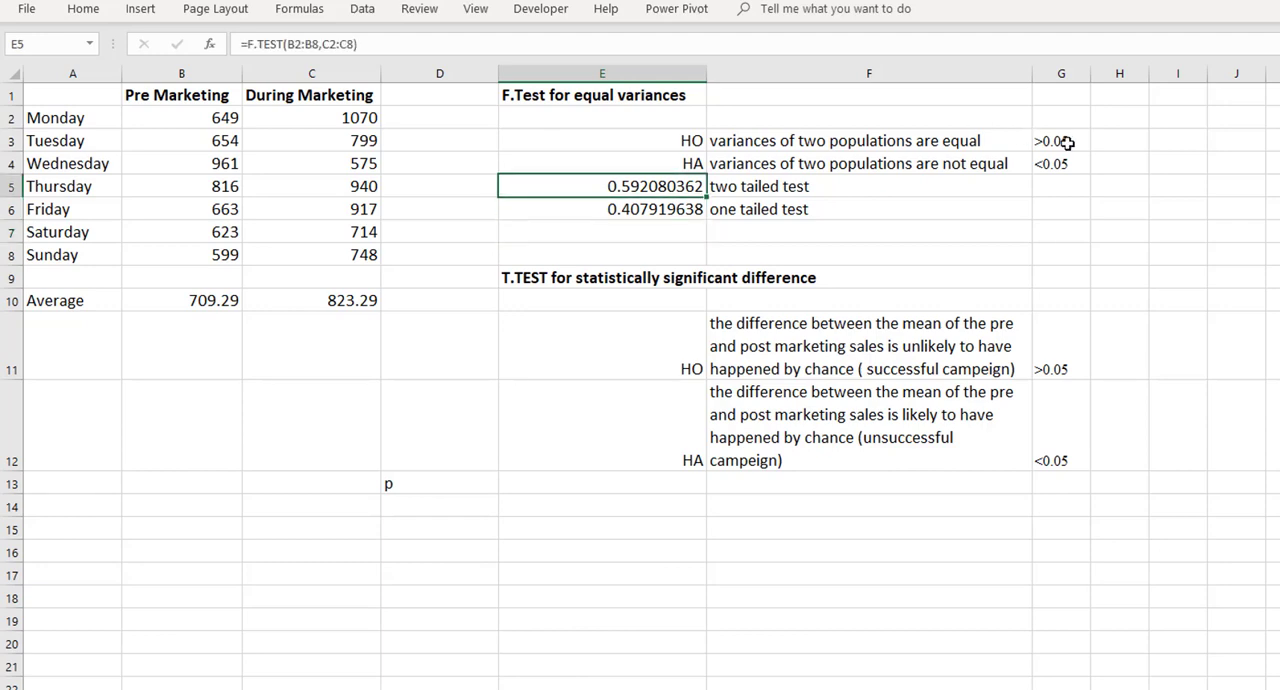
left_click(1060, 140)
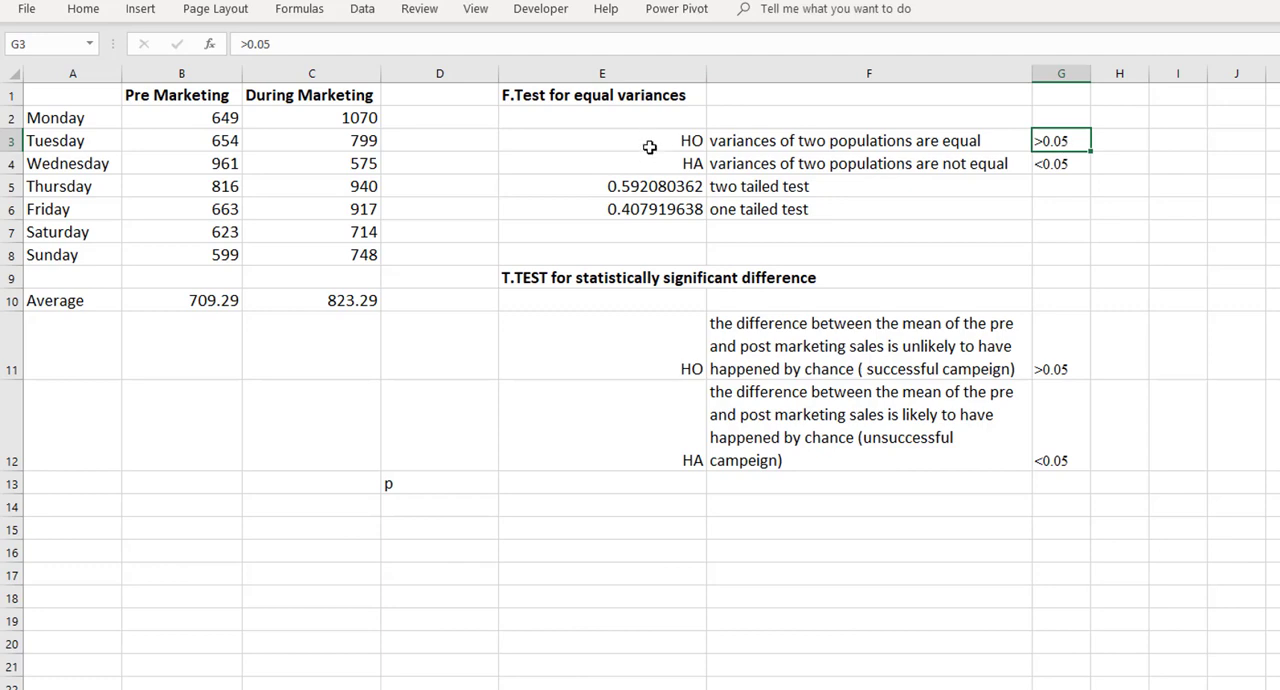
left_click(600, 140)
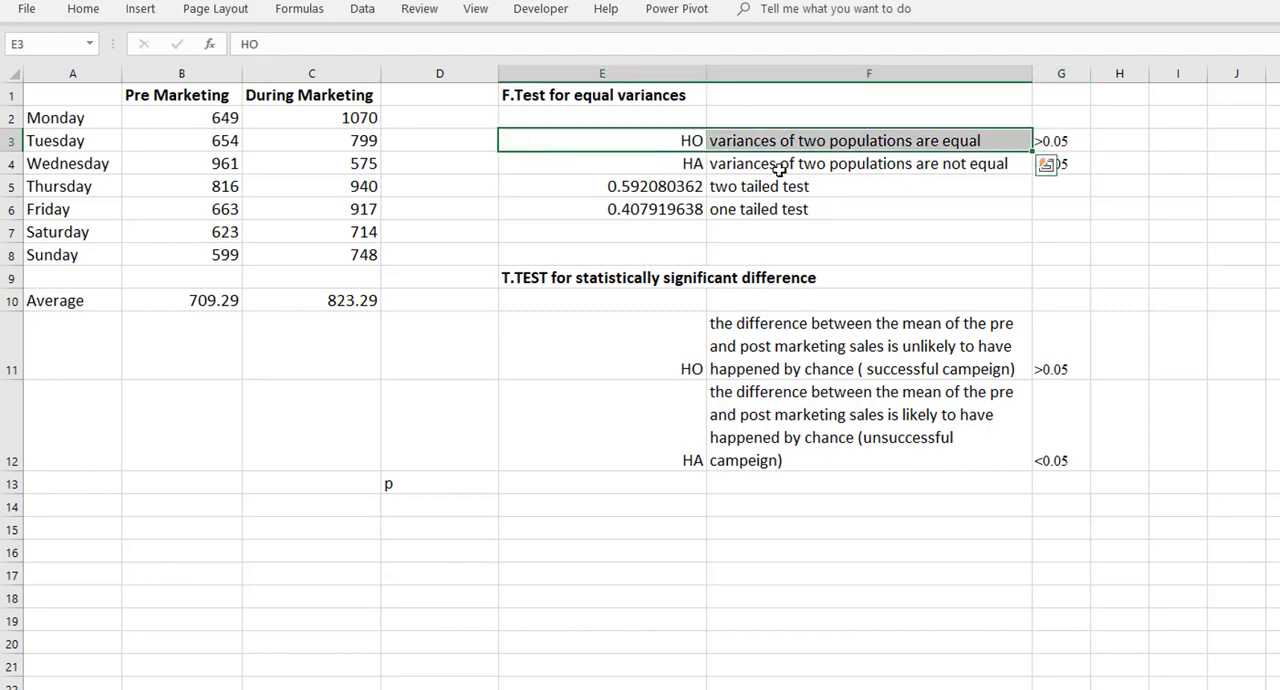
mouse_move(800, 156)
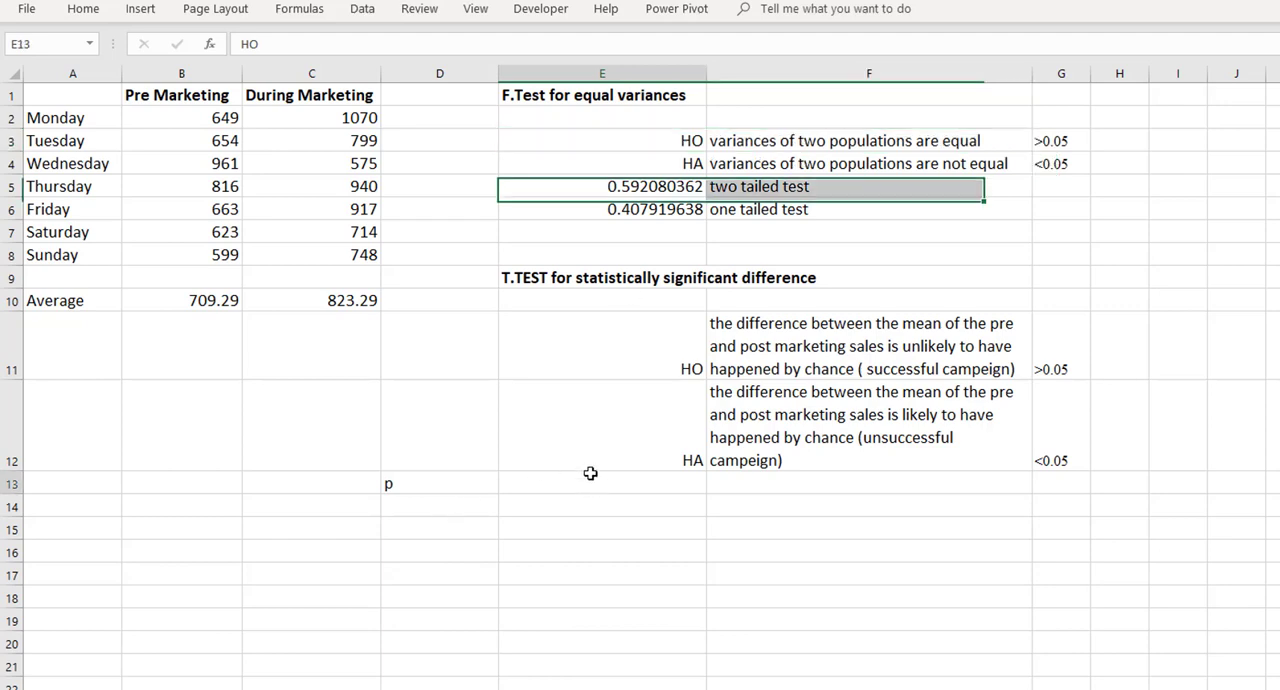
left_click(600, 482)
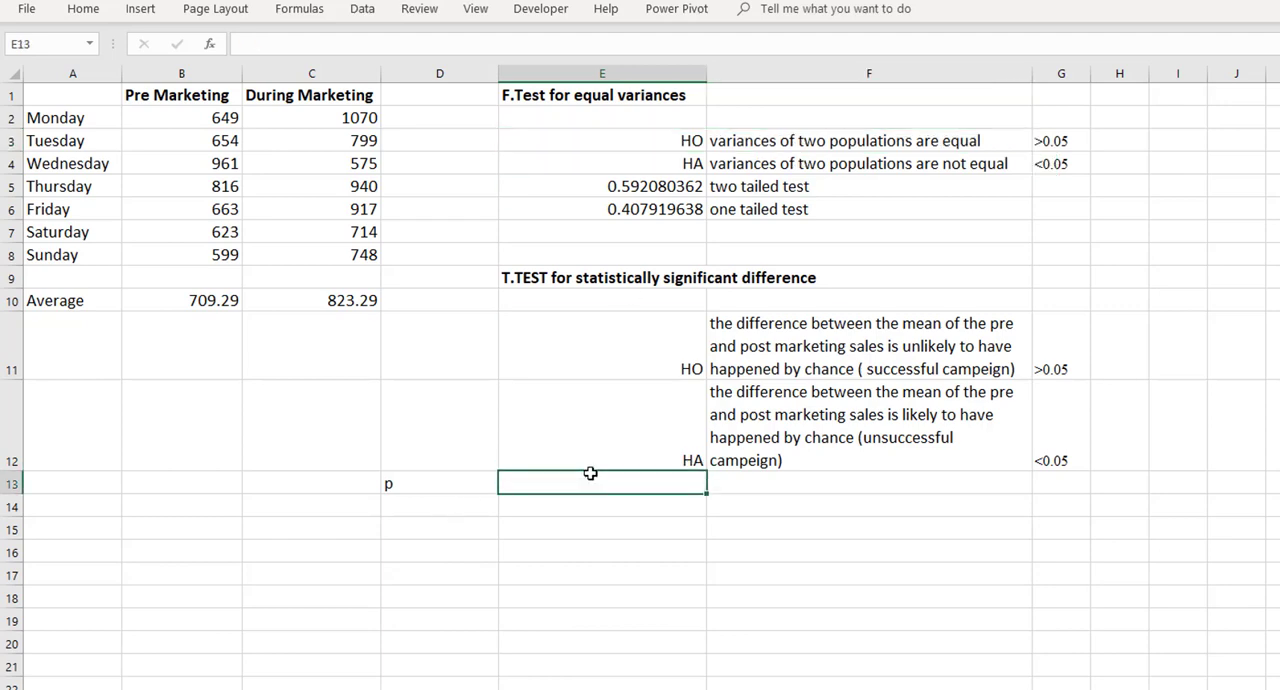
Enter =T.TEST(B2:B8,C2:C8,2,2) in E13, giving two-tailed equal-variance p-value 0.177771201
type("=t.t")
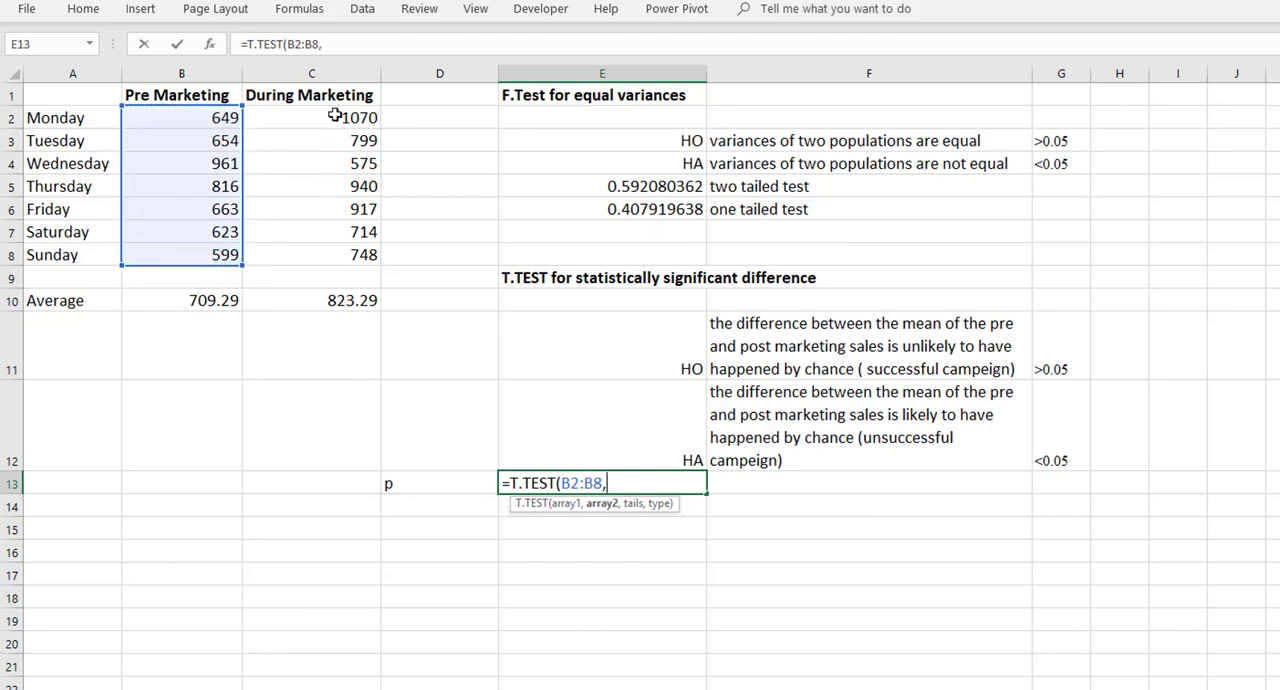
left_click_drag(312, 116, 312, 254)
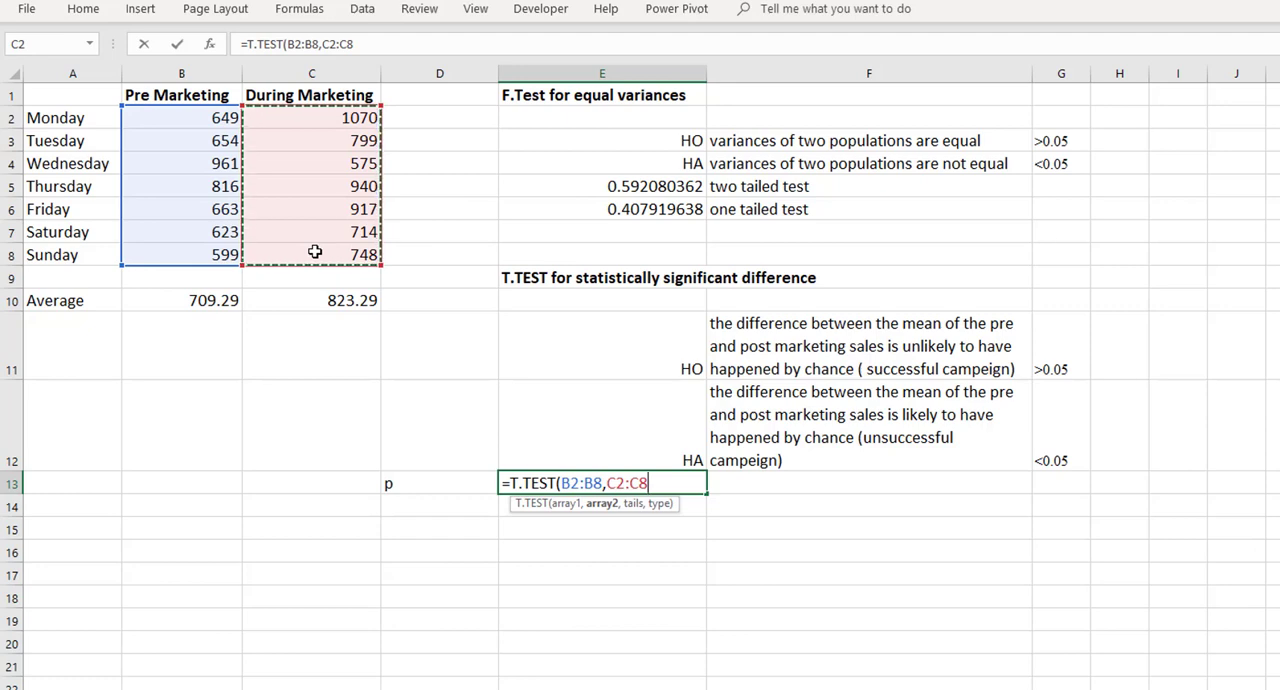
type(",")
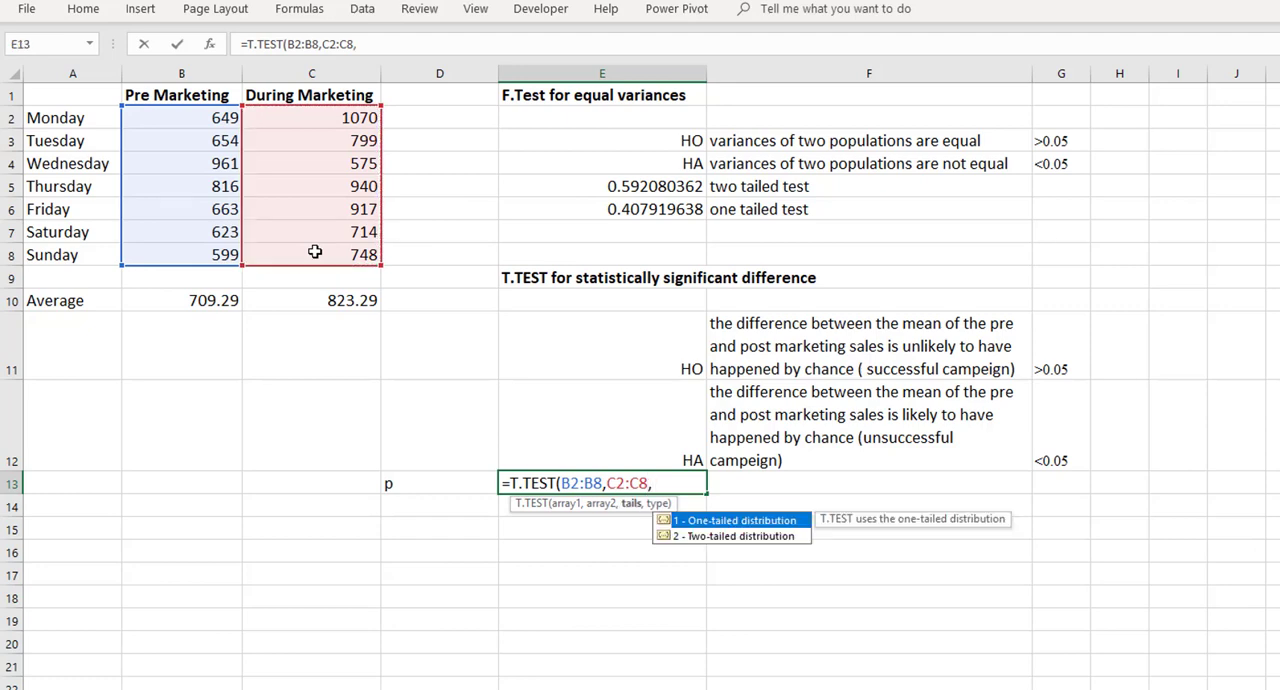
type("2")
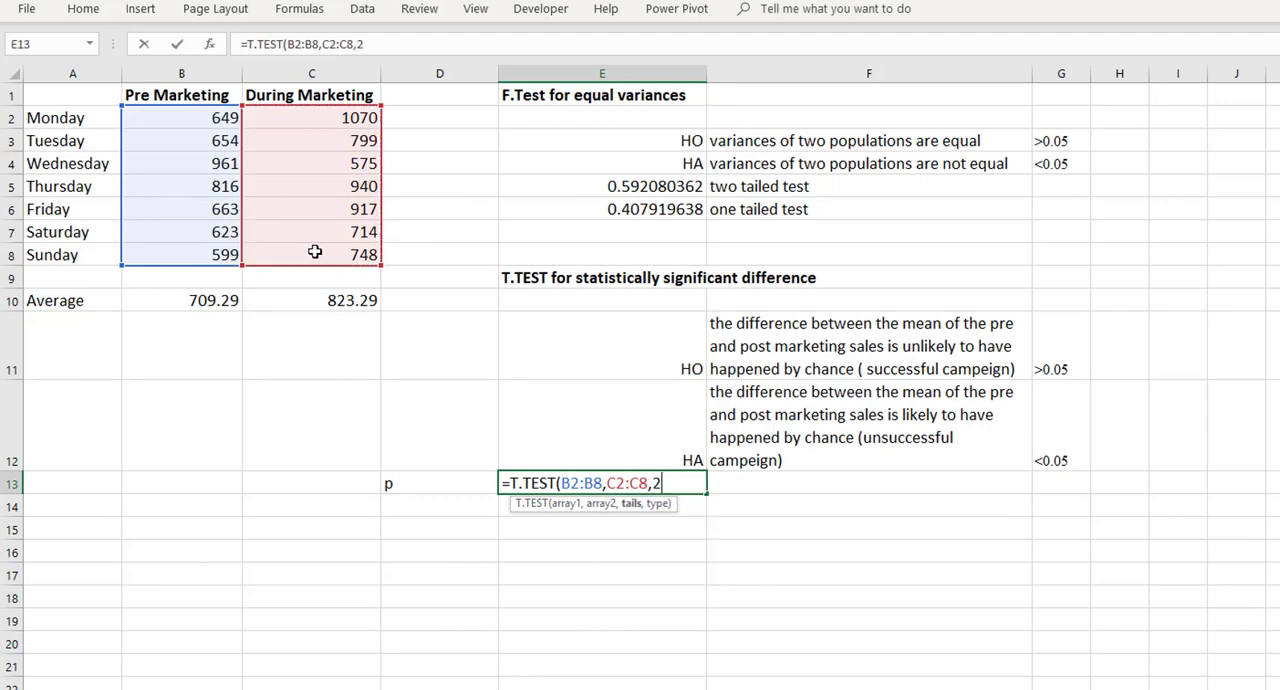
type(",")
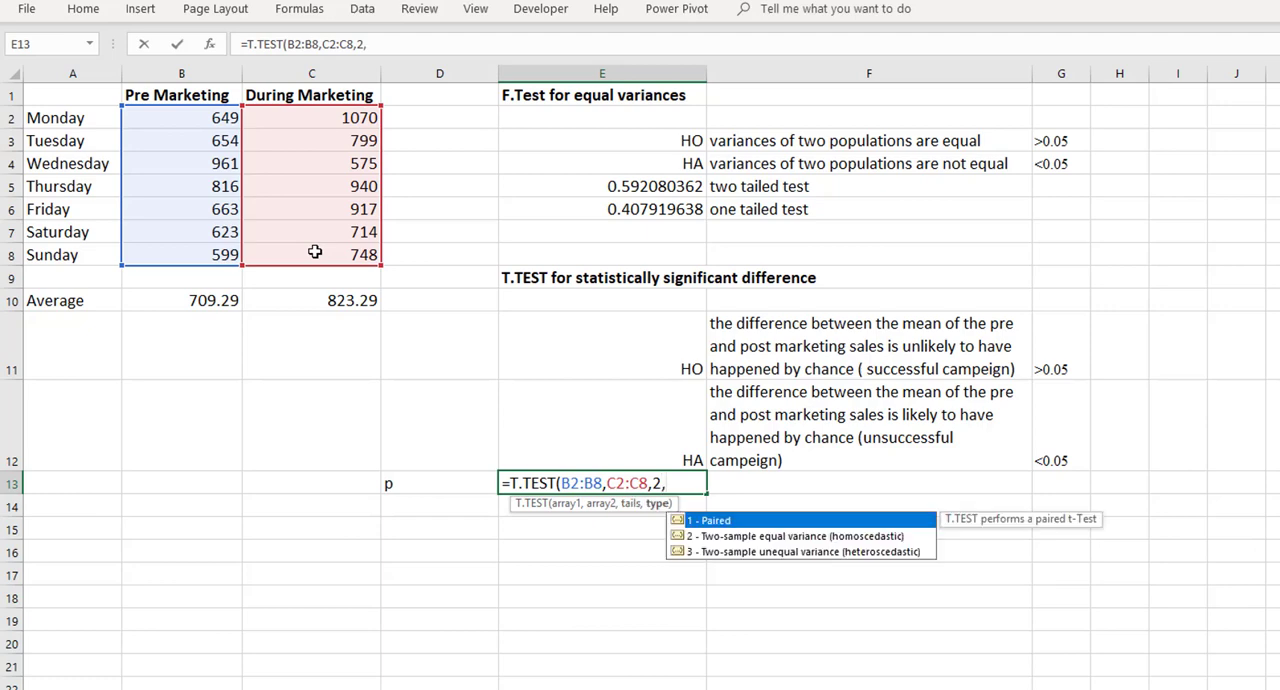
mouse_move(710, 536)
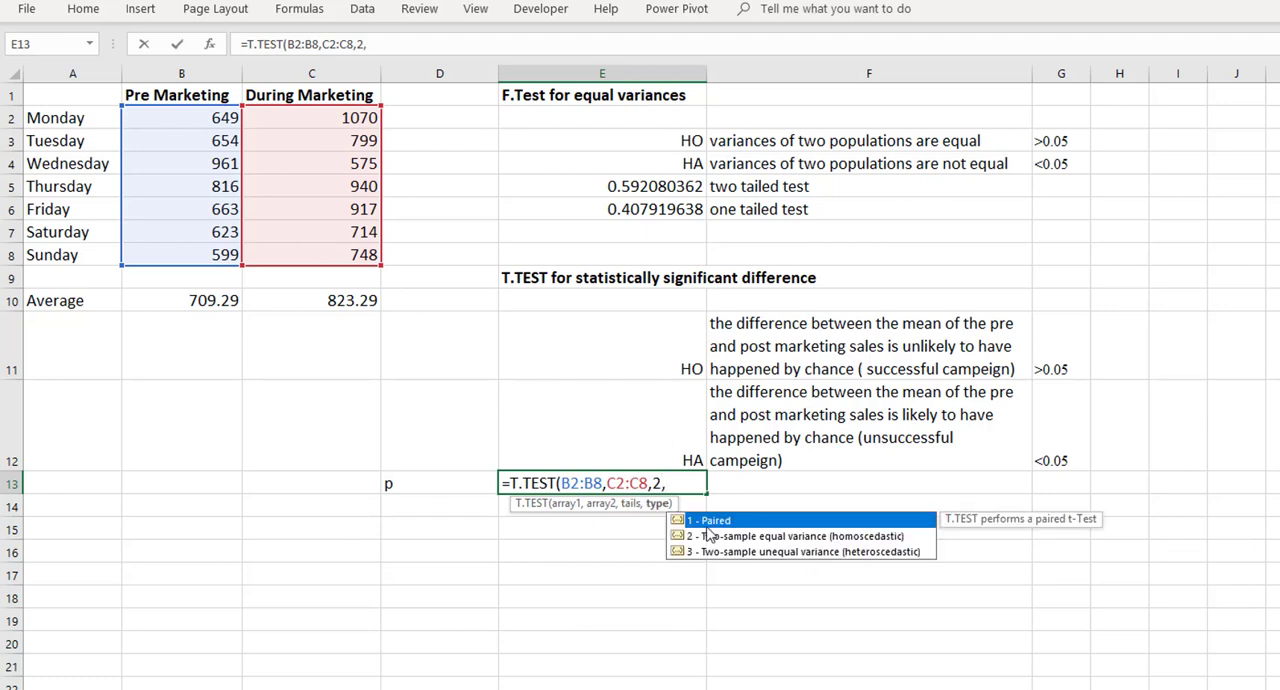
mouse_move(704, 562)
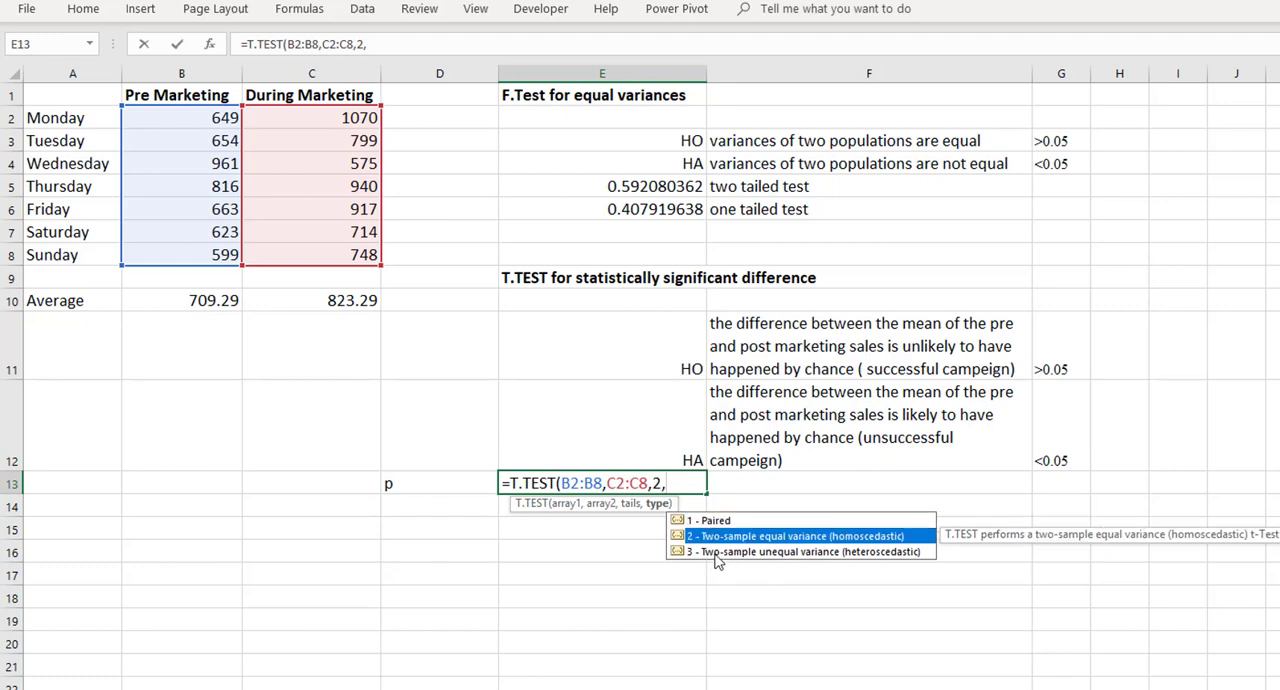
type("2)")
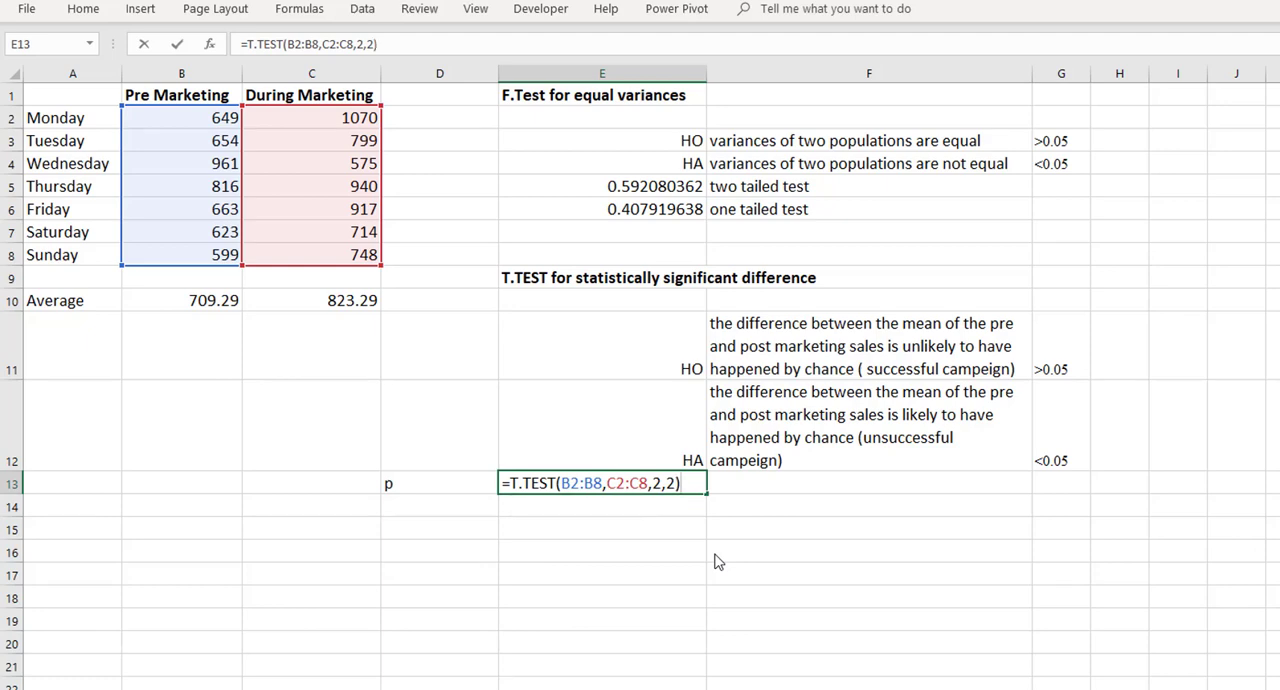
key("enter")
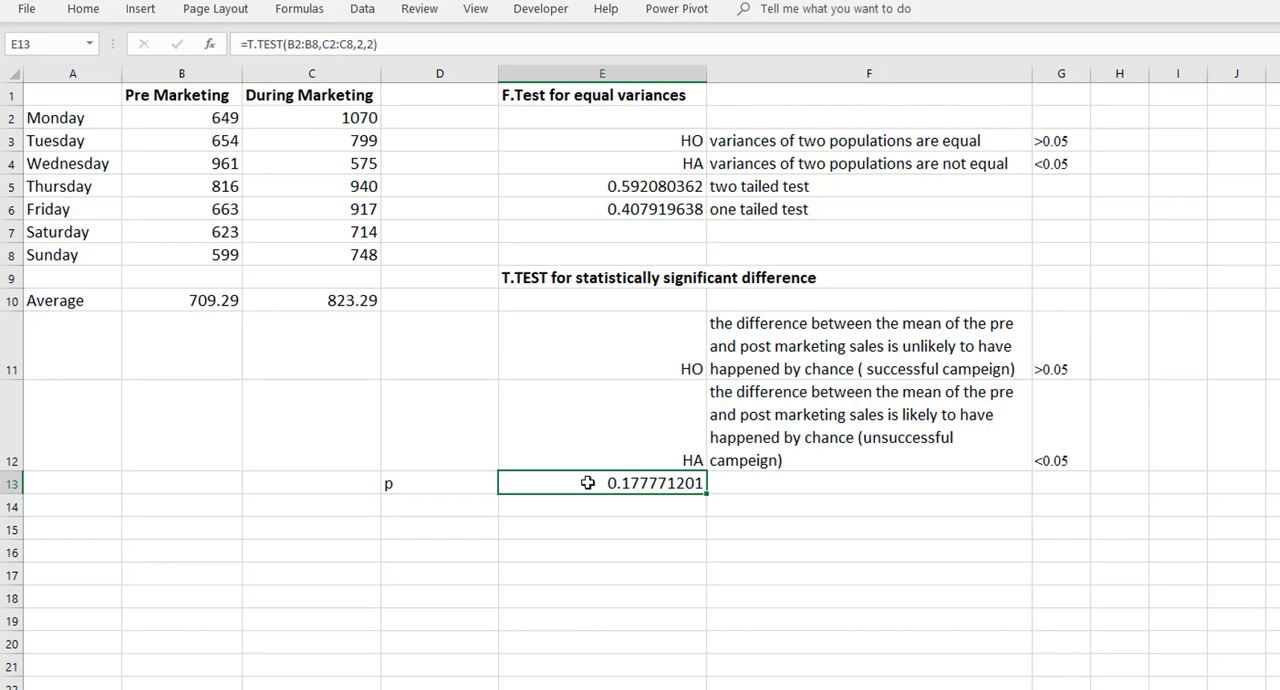
mouse_move(910, 352)
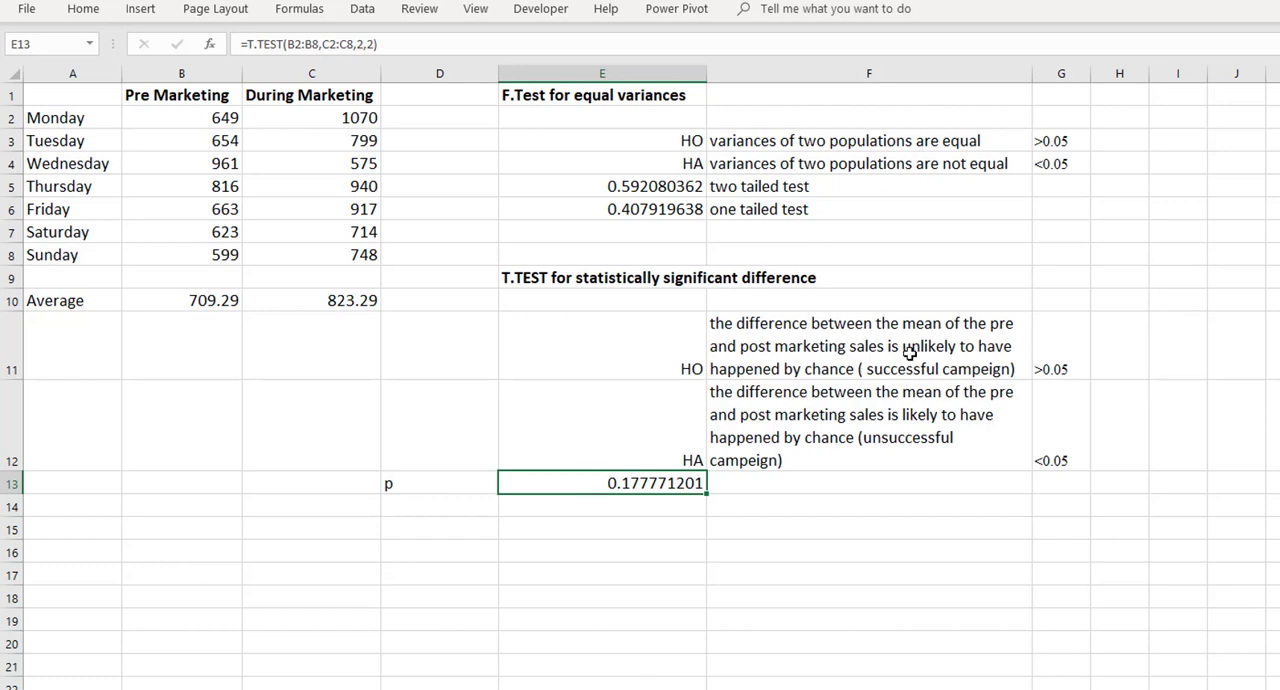
Select the successful-campaign hypothesis statement to mark it as accepted
left_click(1060, 344)
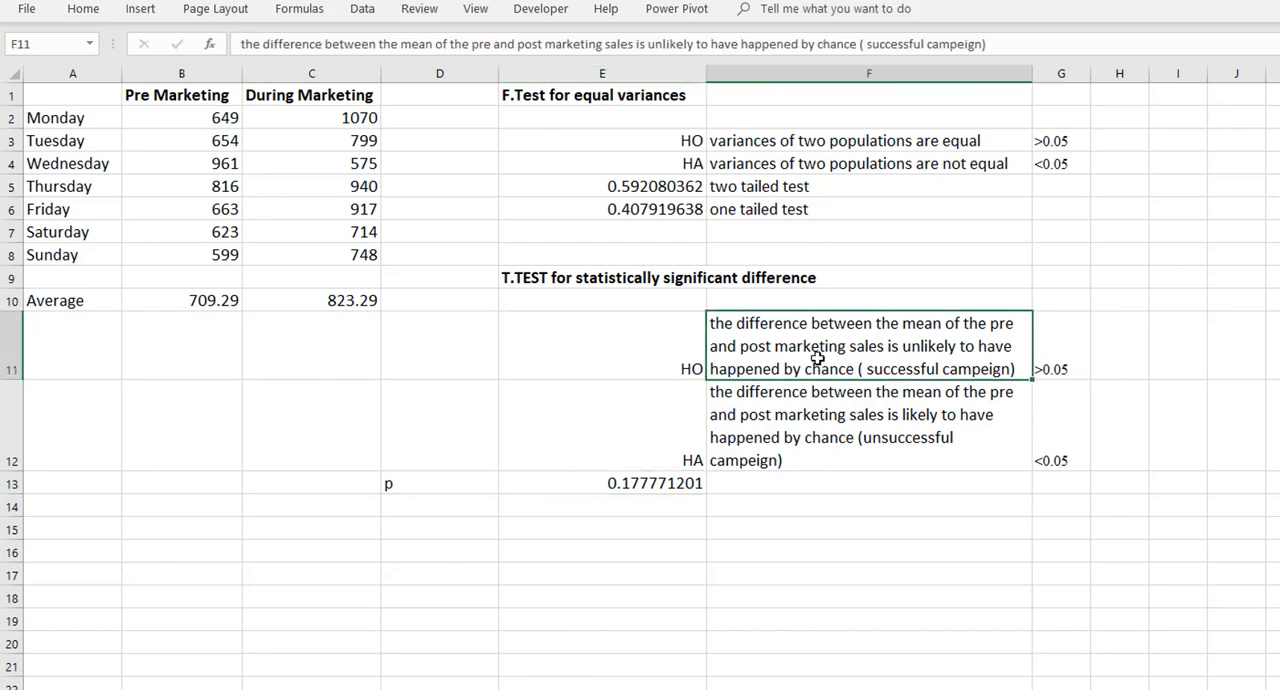
mouse_move(816, 358)
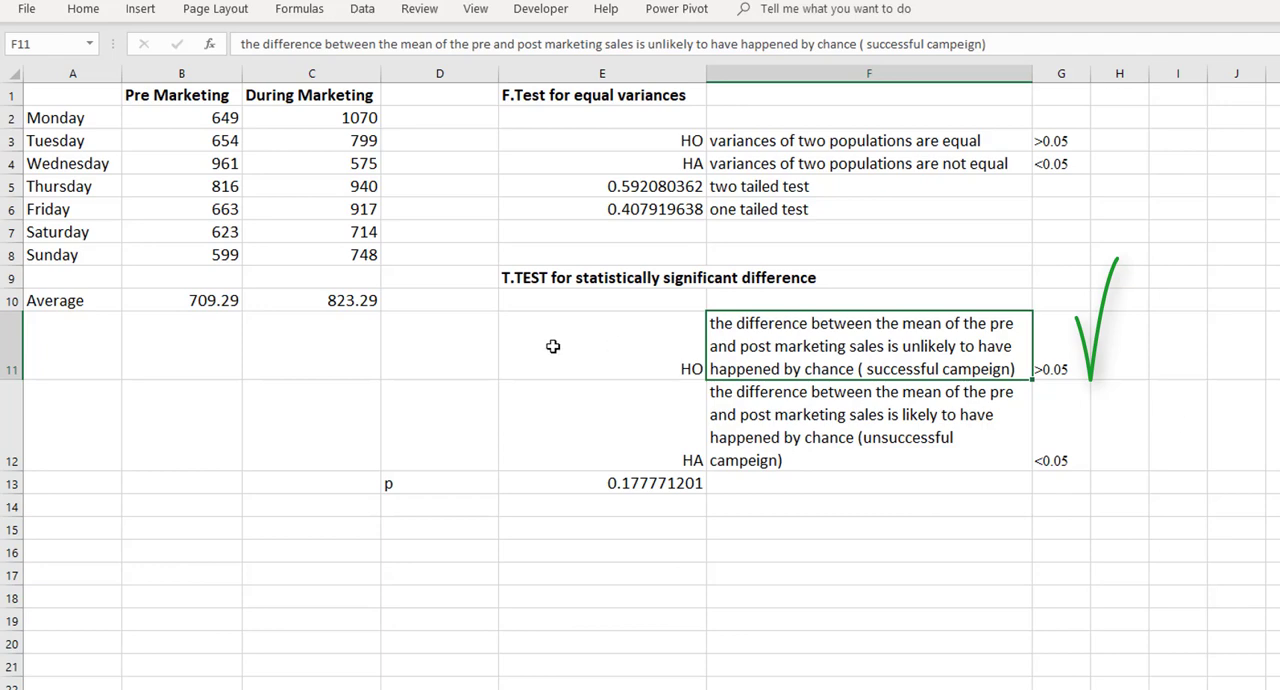
mouse_move(404, 332)
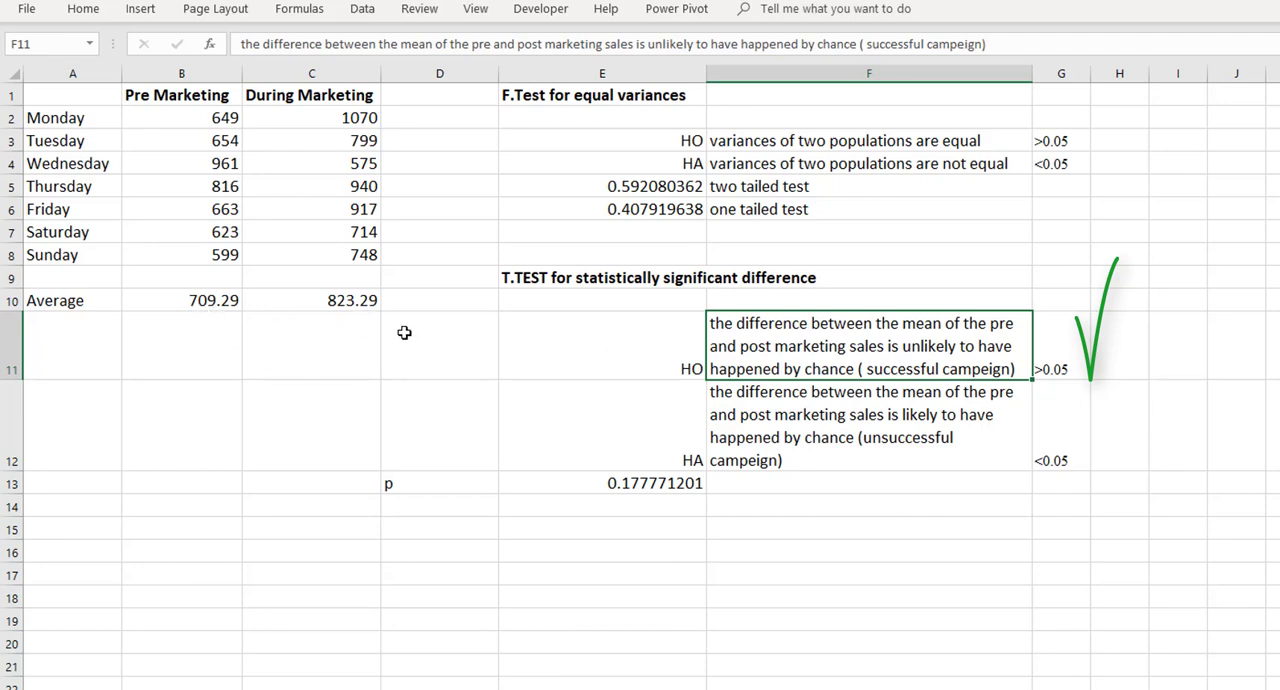